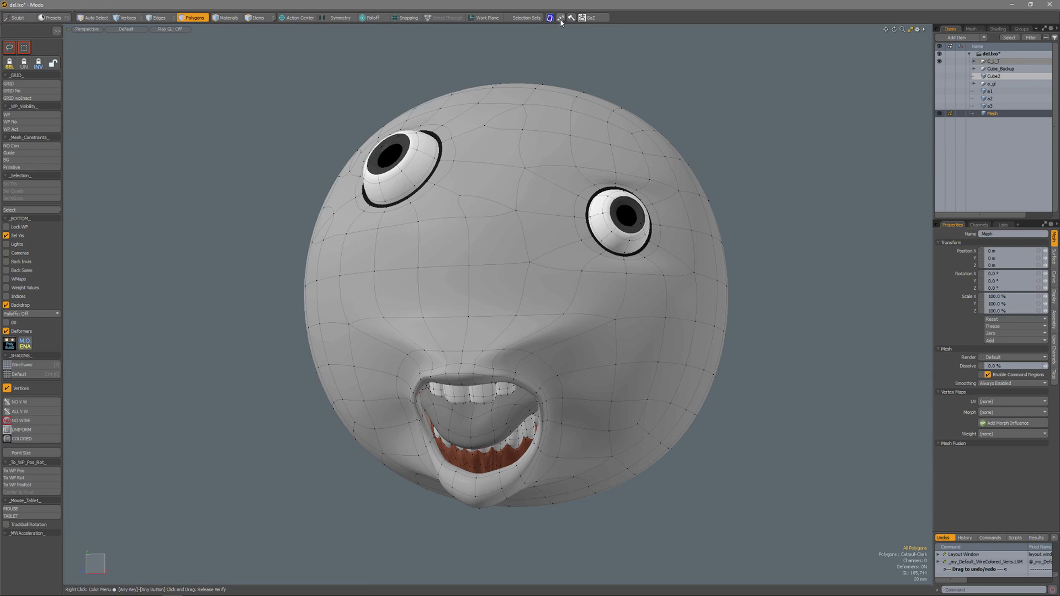
# Open the Polystein Preset Browser from the PolyStein Tools toolbar icon.
pyautogui.click(560, 17)
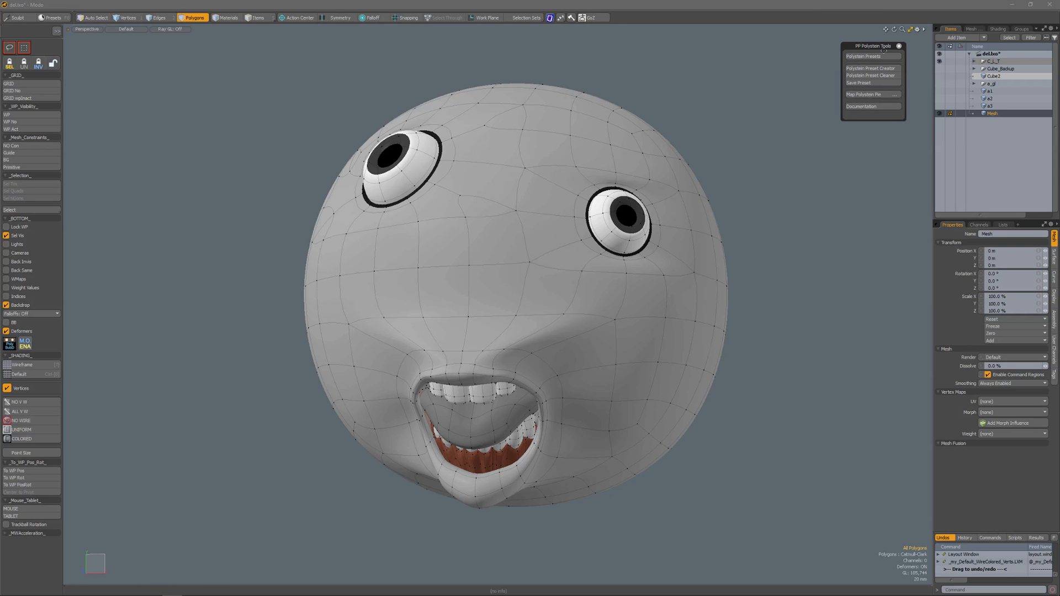
pyautogui.click(863, 56)
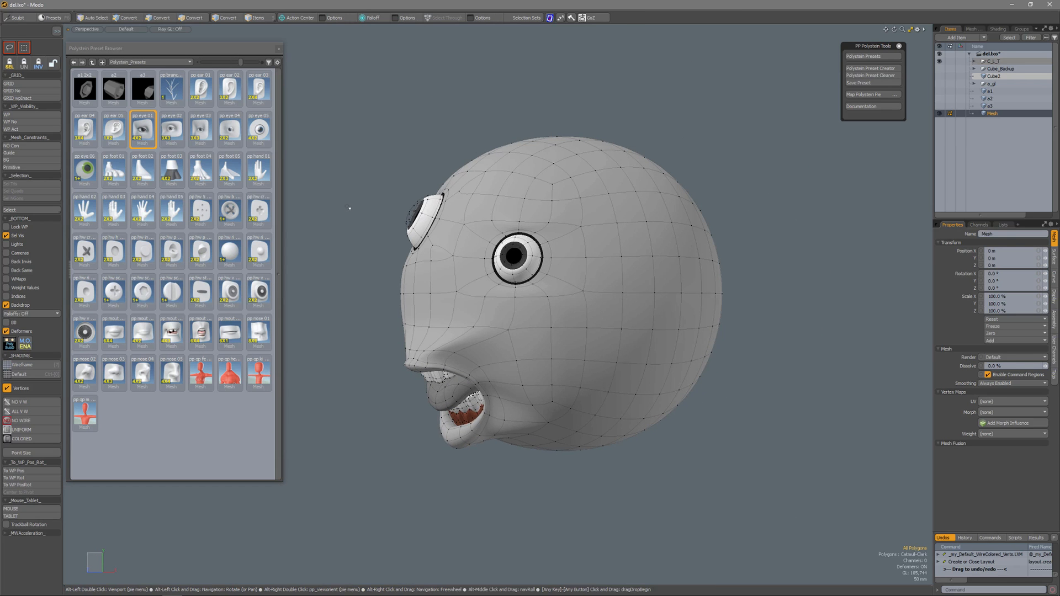
# Pick the eye preset and drop it with Left onto four polygons on the sphere.
pyautogui.click(193, 18)
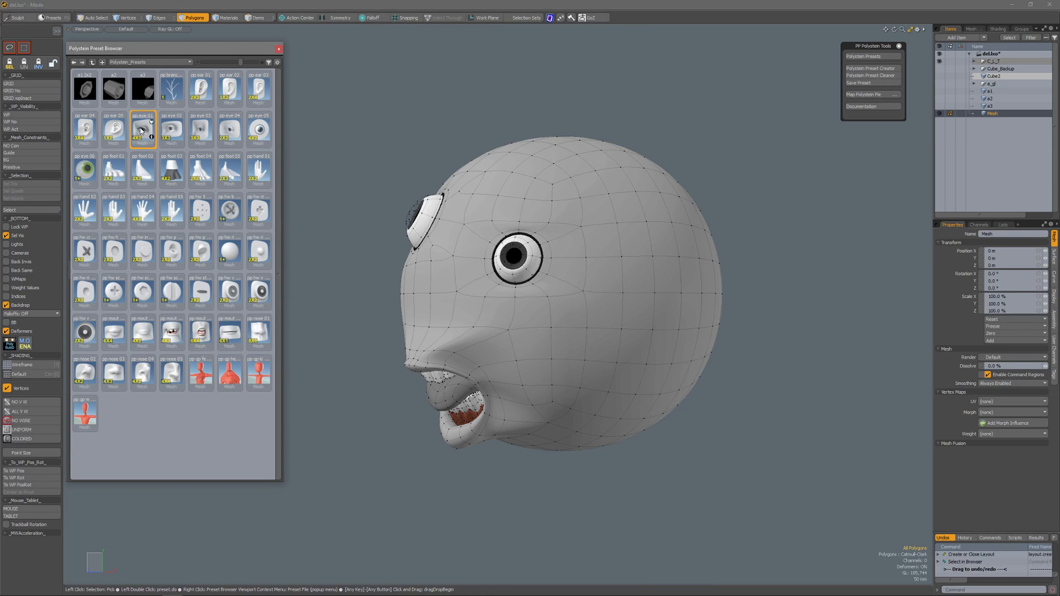
pyautogui.moveTo(381, 223)
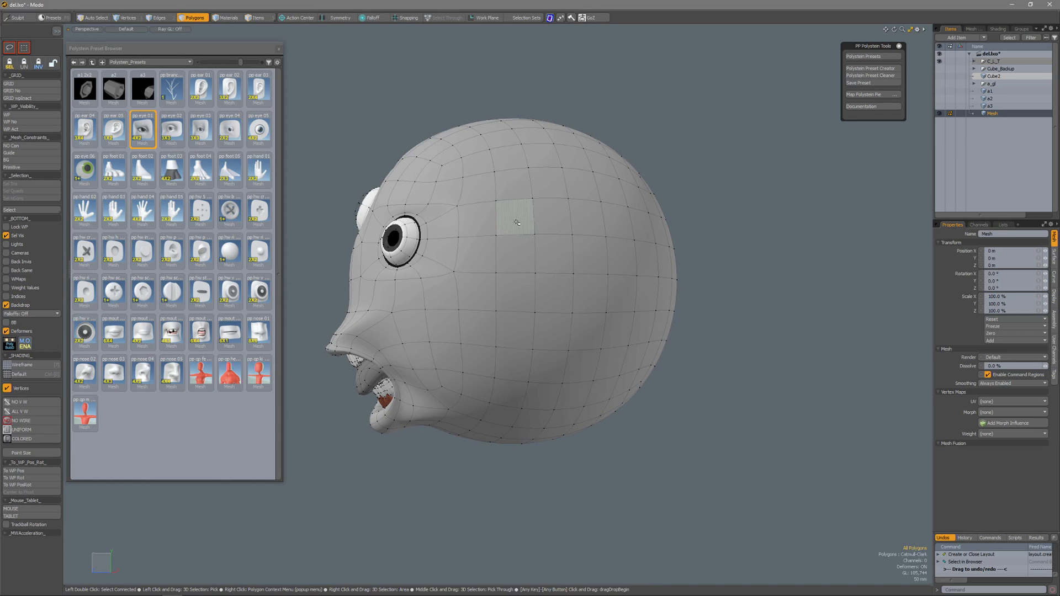
pyautogui.moveTo(518, 221)
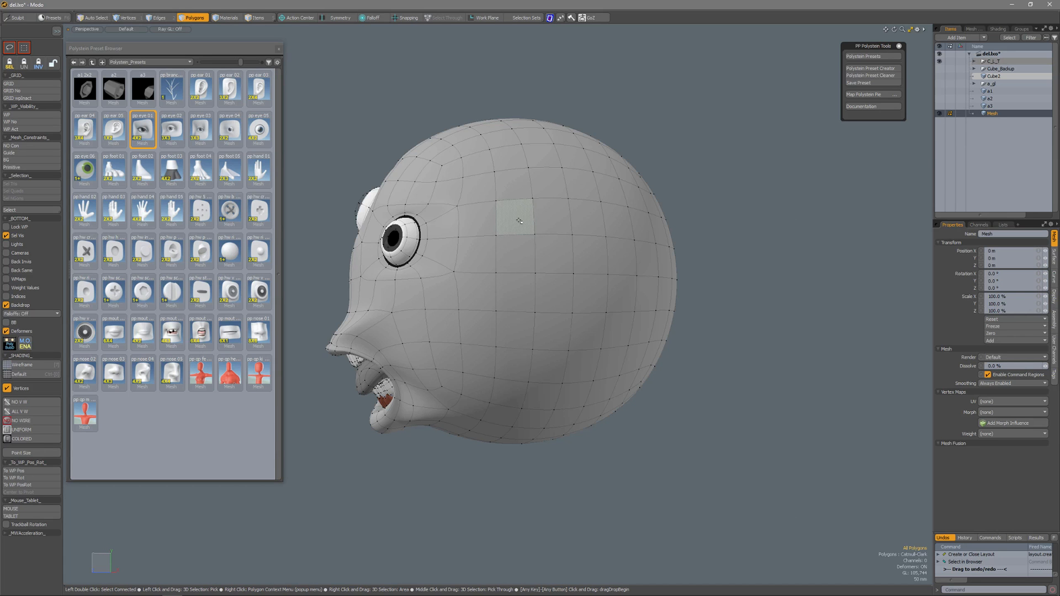
pyautogui.moveTo(143, 130)
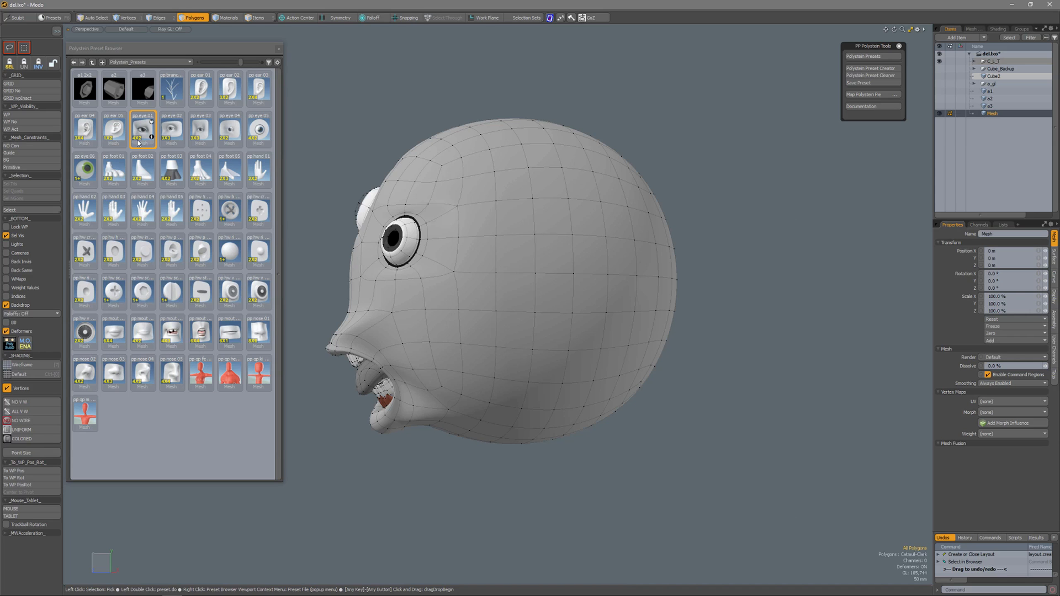
pyautogui.moveTo(142, 132)
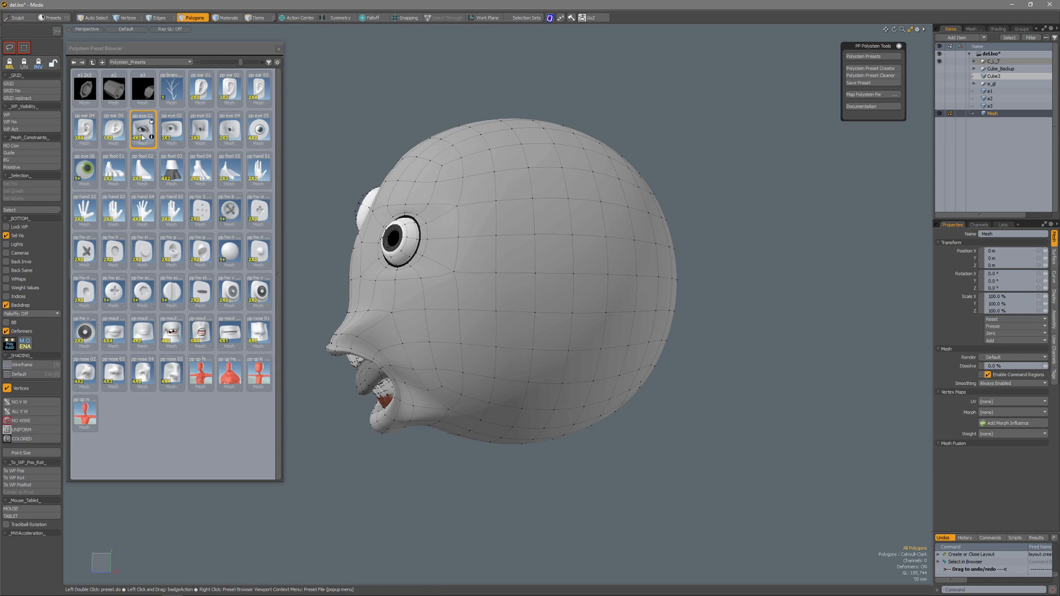
pyautogui.click(516, 213)
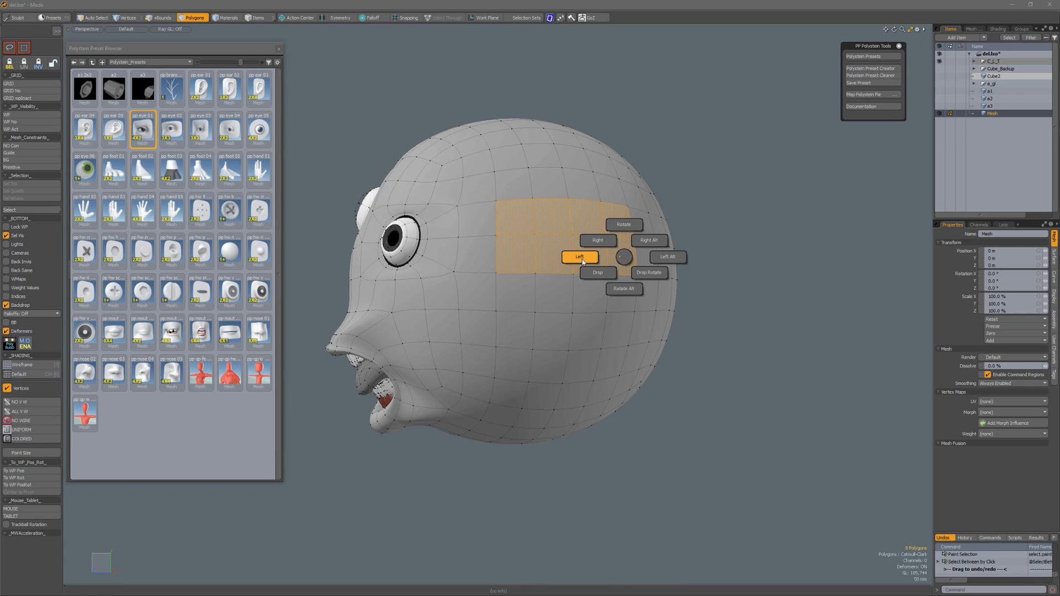
pyautogui.click(579, 257)
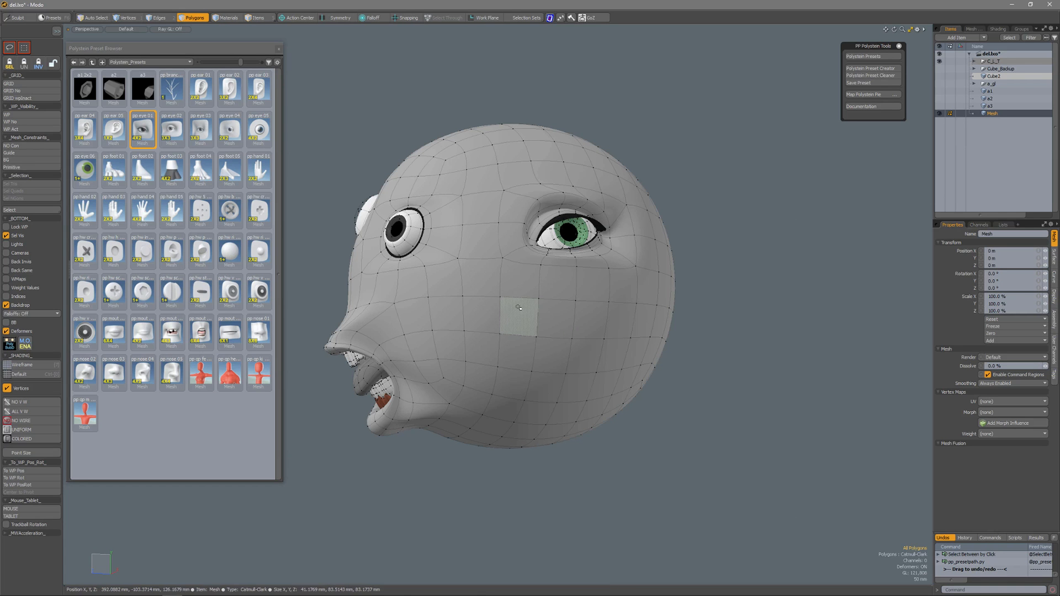
# Drop a green eye onto the cheek patch, then apply the preset to one chin polygon.
pyautogui.click(519, 316)
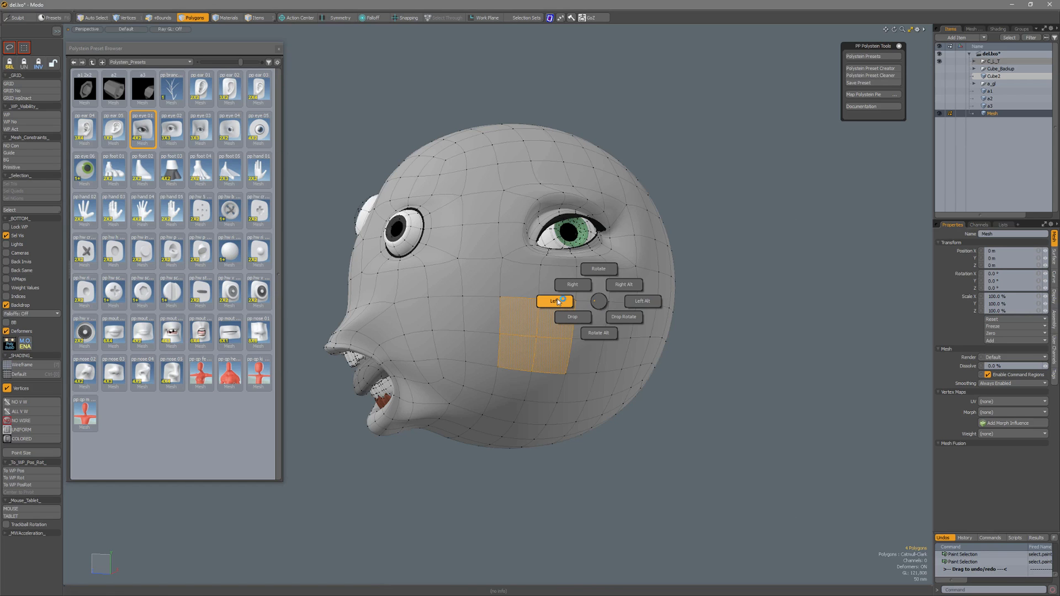
pyautogui.click(555, 301)
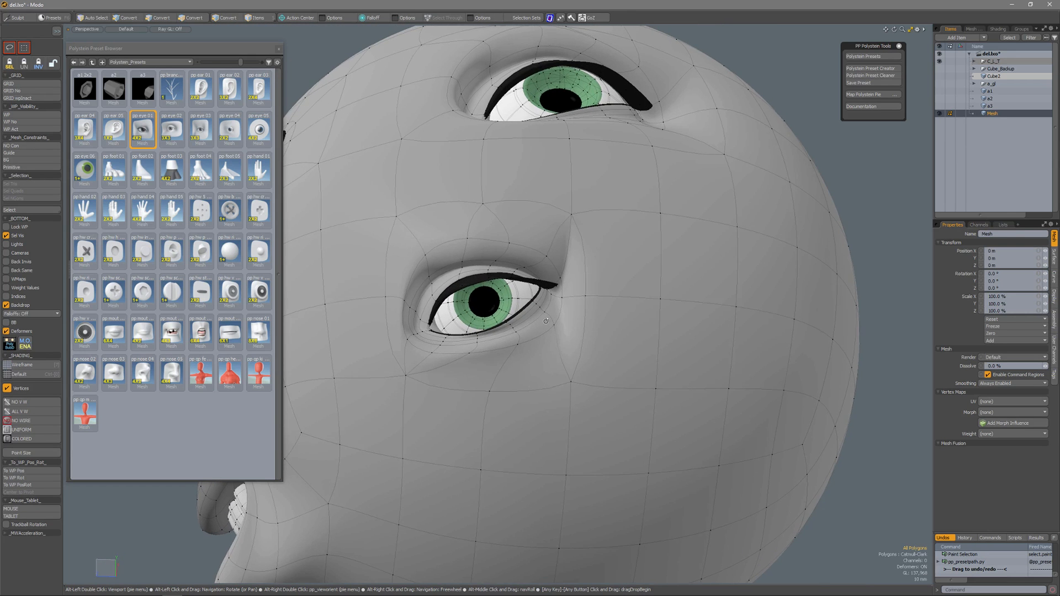
pyautogui.click(192, 17)
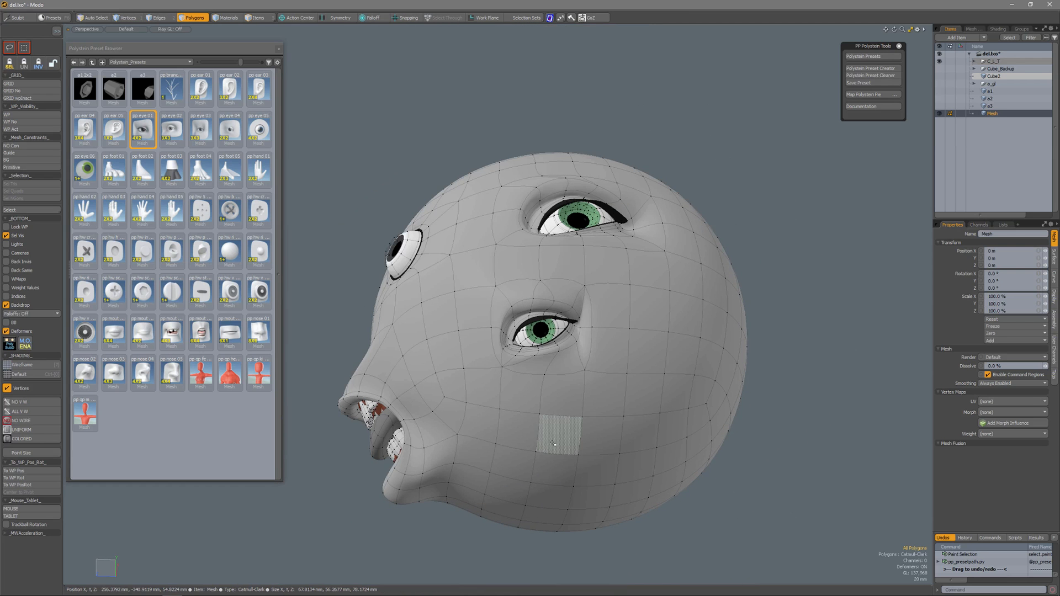
pyautogui.click(557, 444)
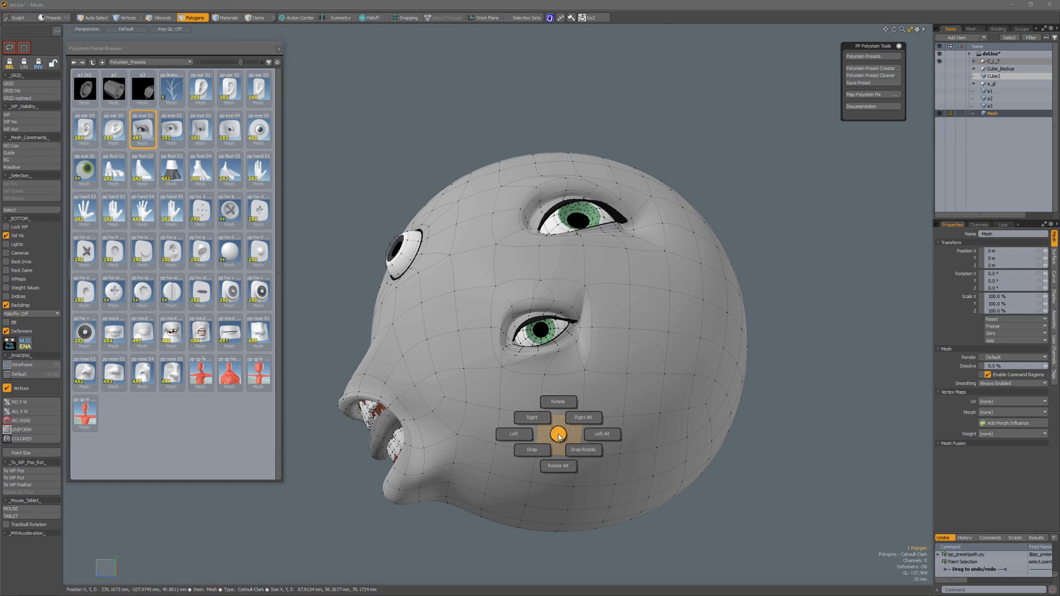
pyautogui.click(531, 449)
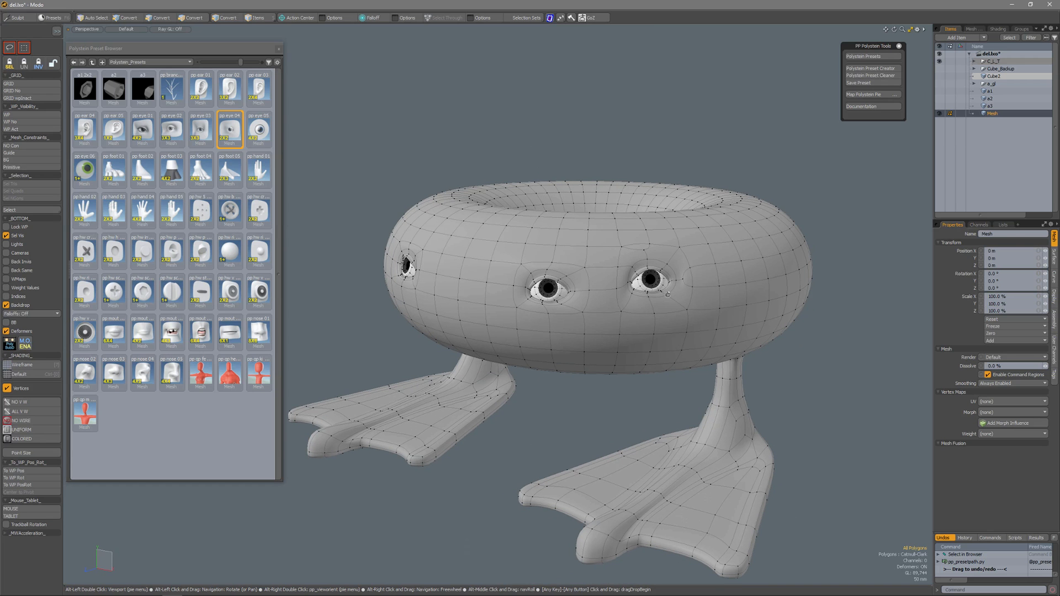
pyautogui.moveTo(720, 281)
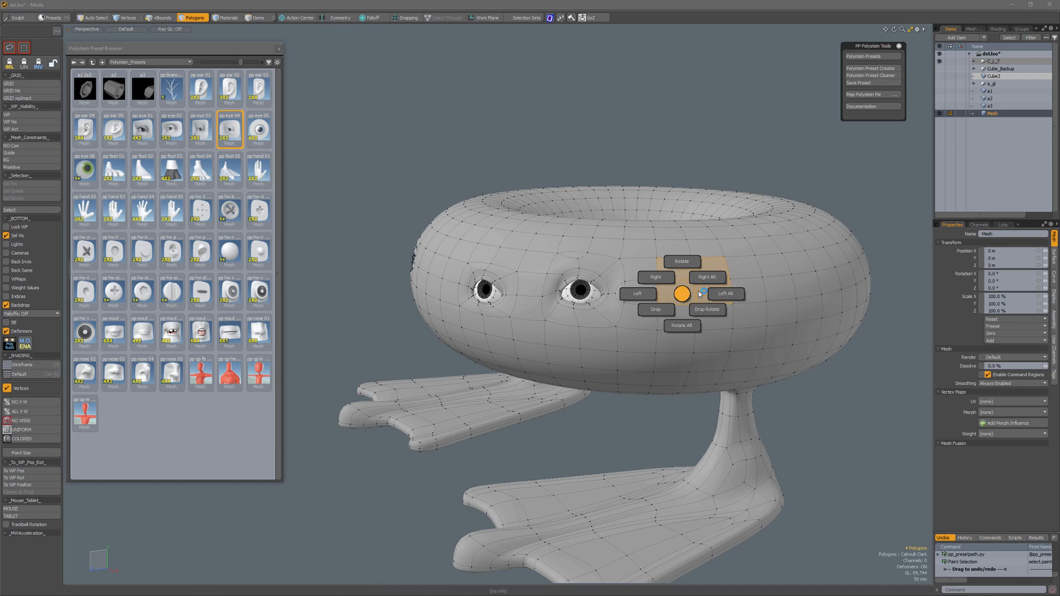
# Drop lidded eye inserts onto two torus patches using Right Alt and Right.
pyautogui.click(725, 294)
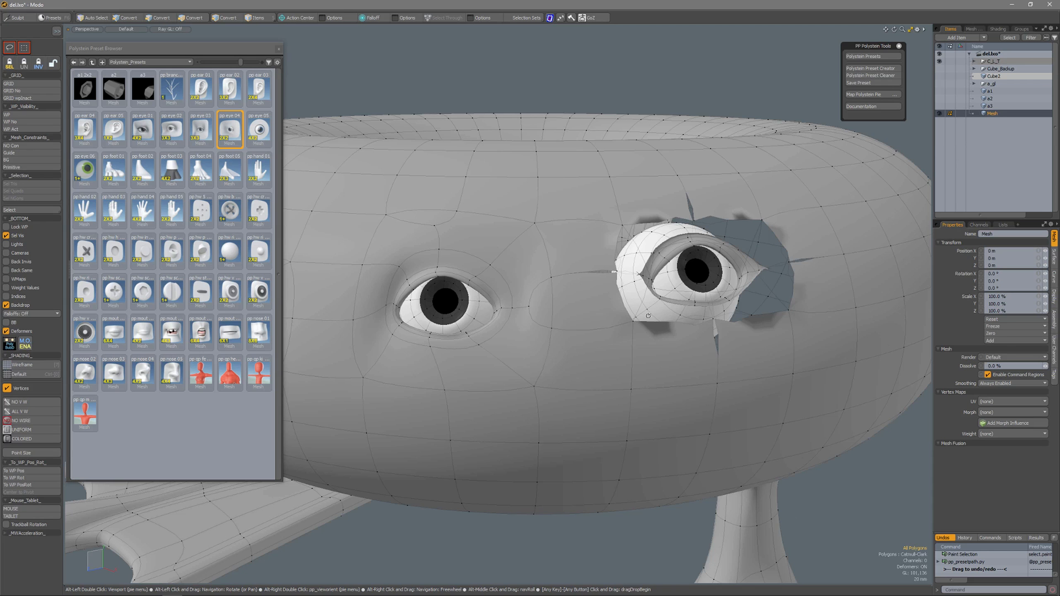
pyautogui.moveTo(726, 304)
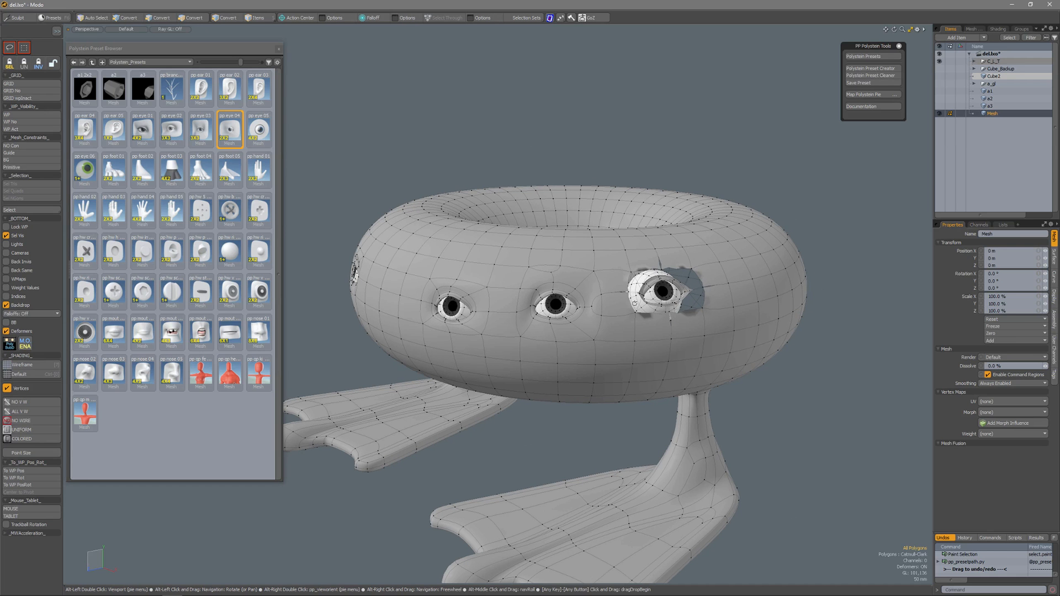
pyautogui.moveTo(647, 338)
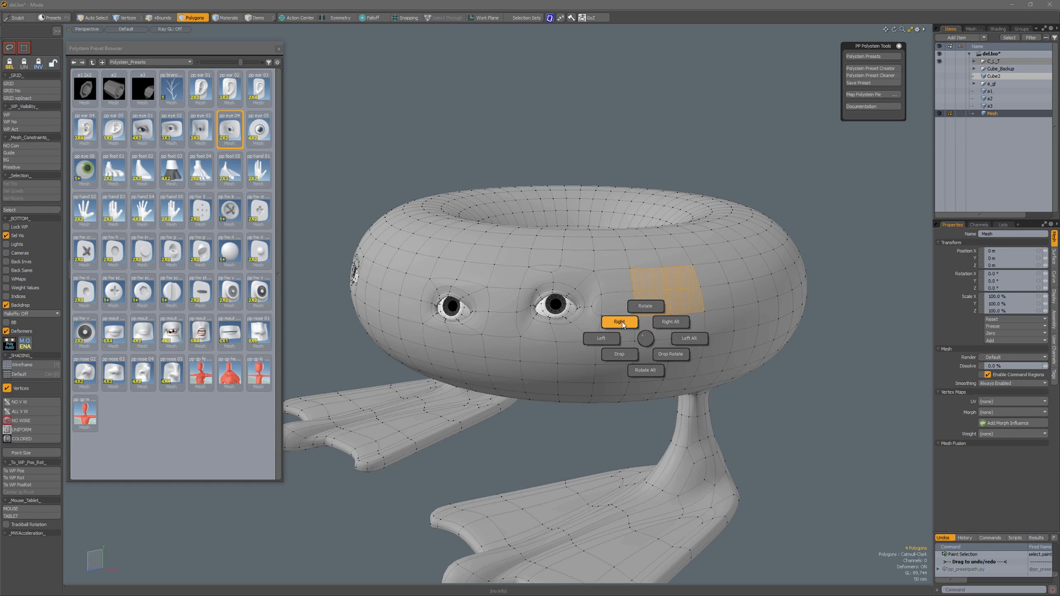
pyautogui.click(618, 321)
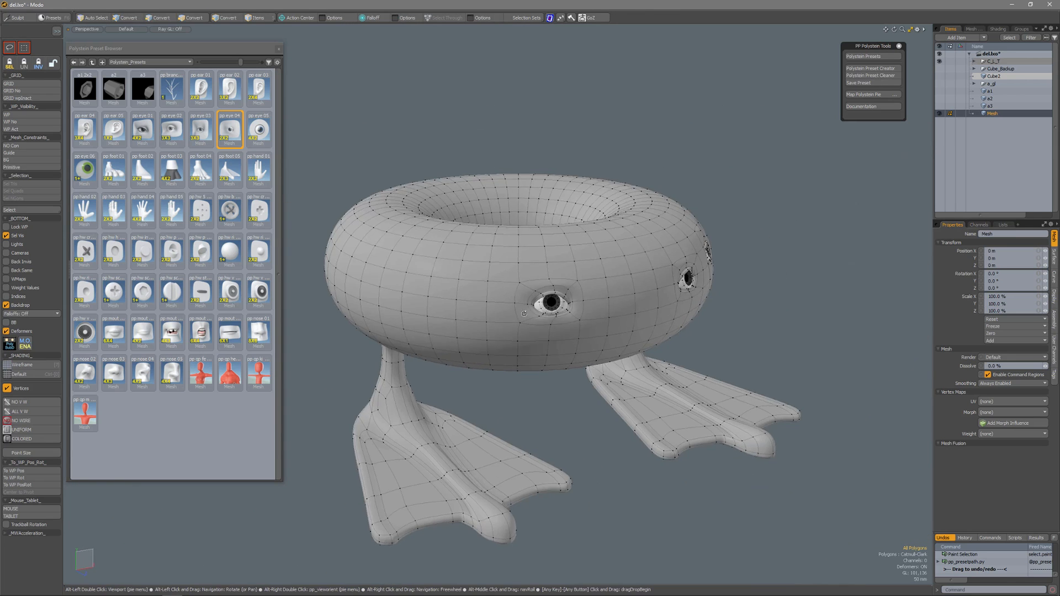
pyautogui.click(399, 277)
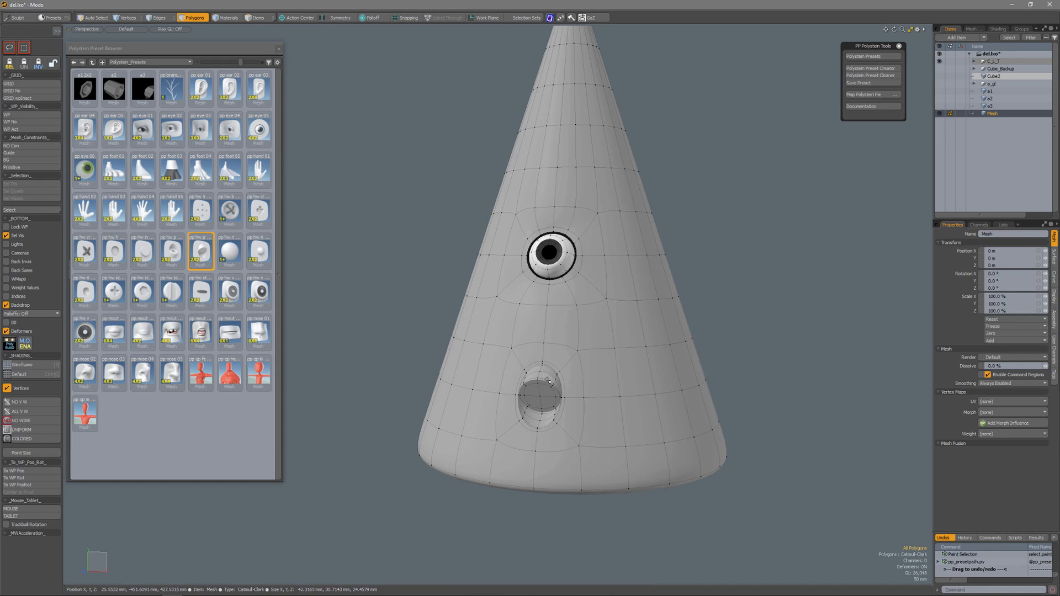
# Drop a round insert onto four lower cone polygons and adjust its rotation Angle.
pyautogui.click(646, 412)
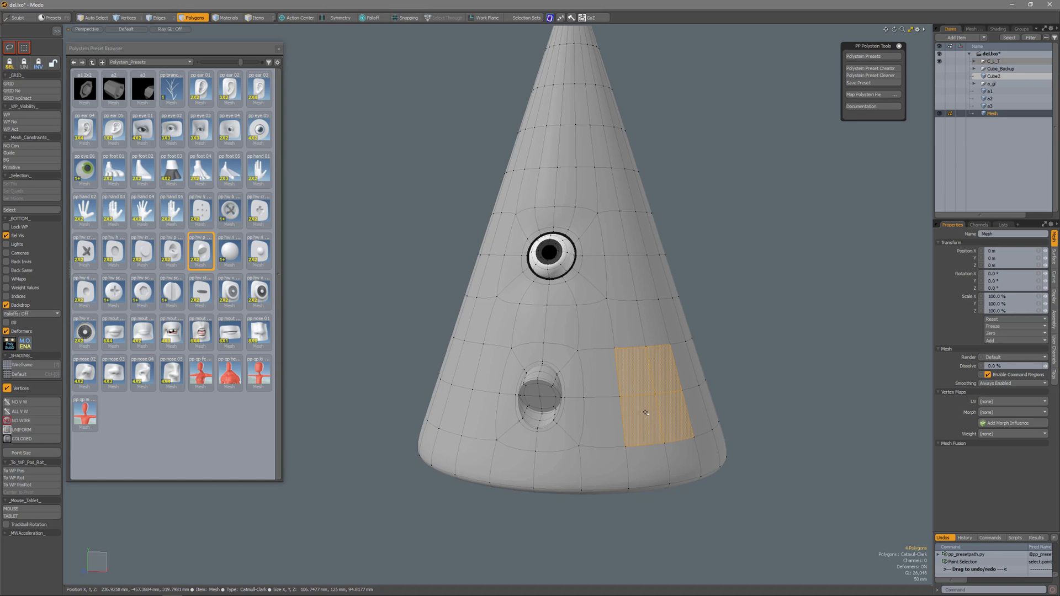
pyautogui.rightClick(645, 412)
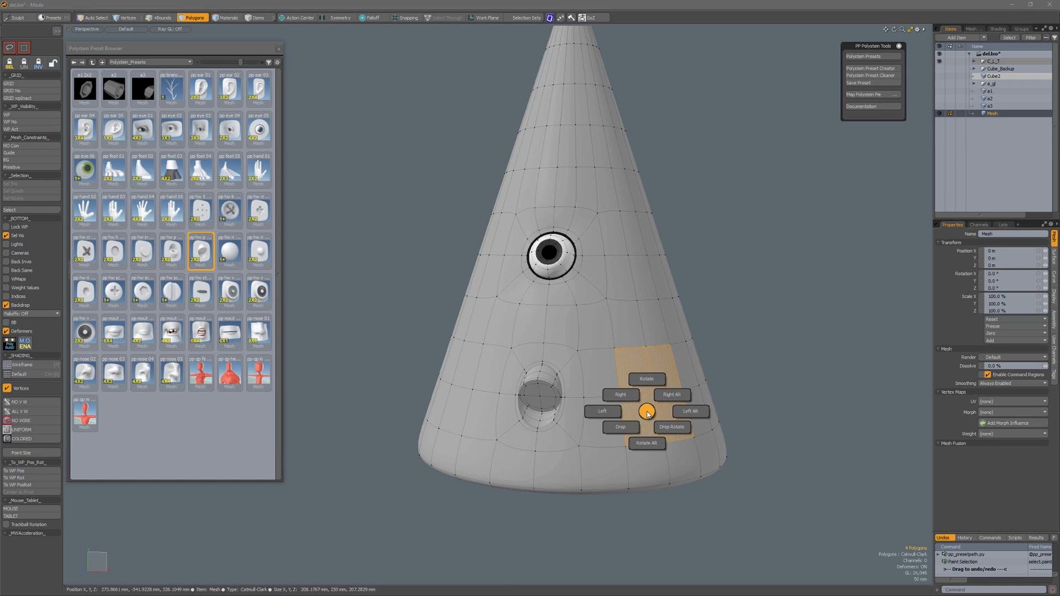
pyautogui.click(645, 412)
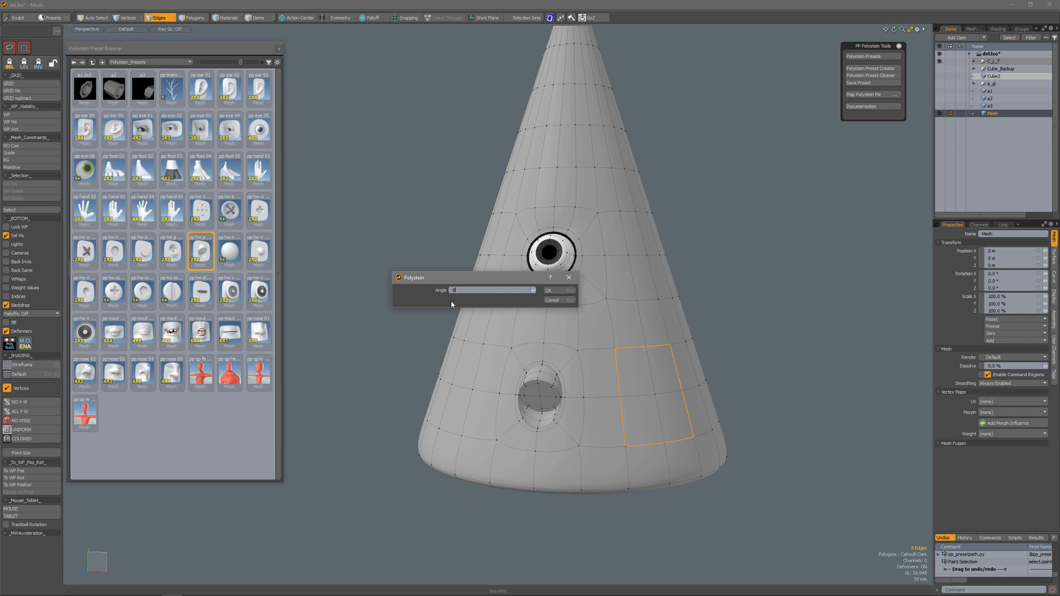
pyautogui.click(548, 289)
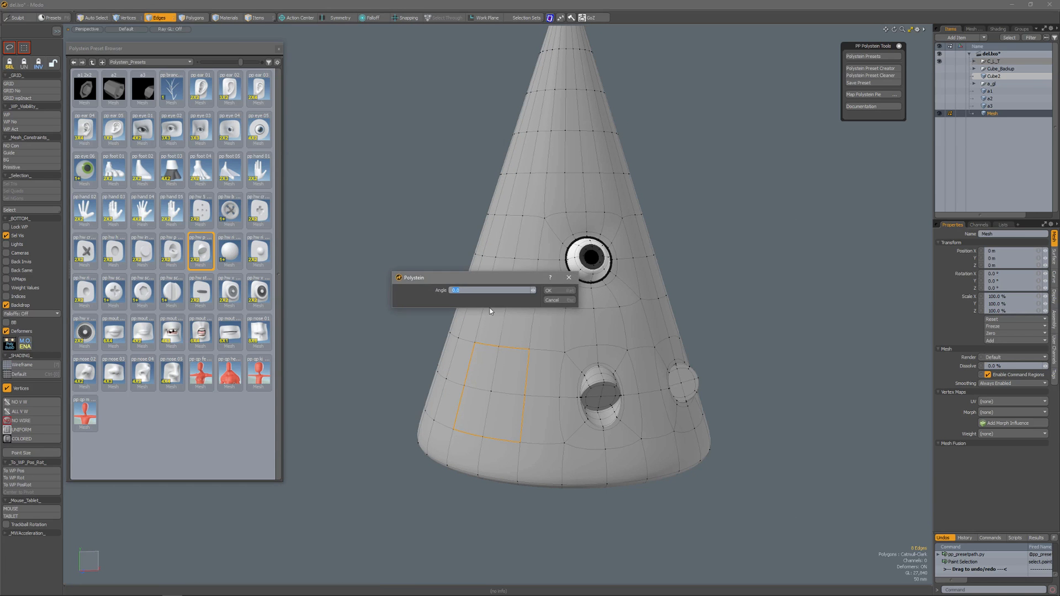
pyautogui.click(490, 290)
pyautogui.write('-45')
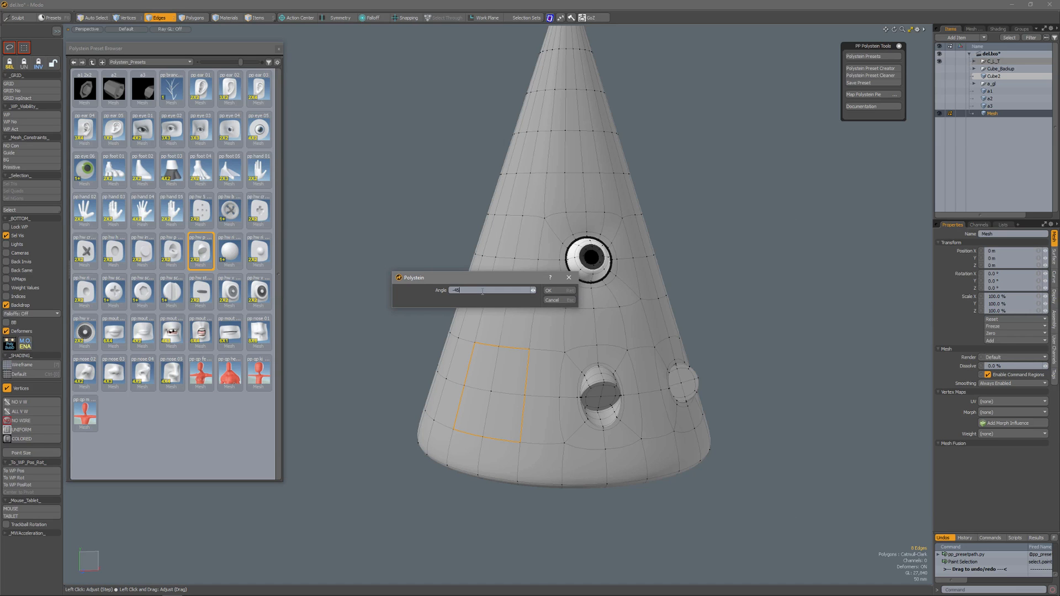
pyautogui.click(551, 291)
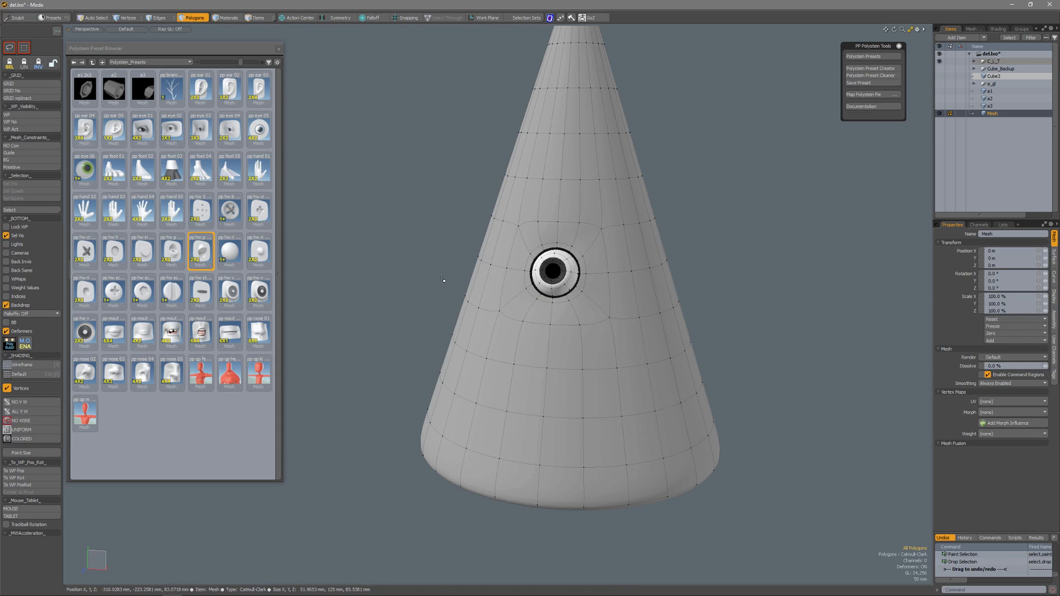
pyautogui.moveTo(230, 210)
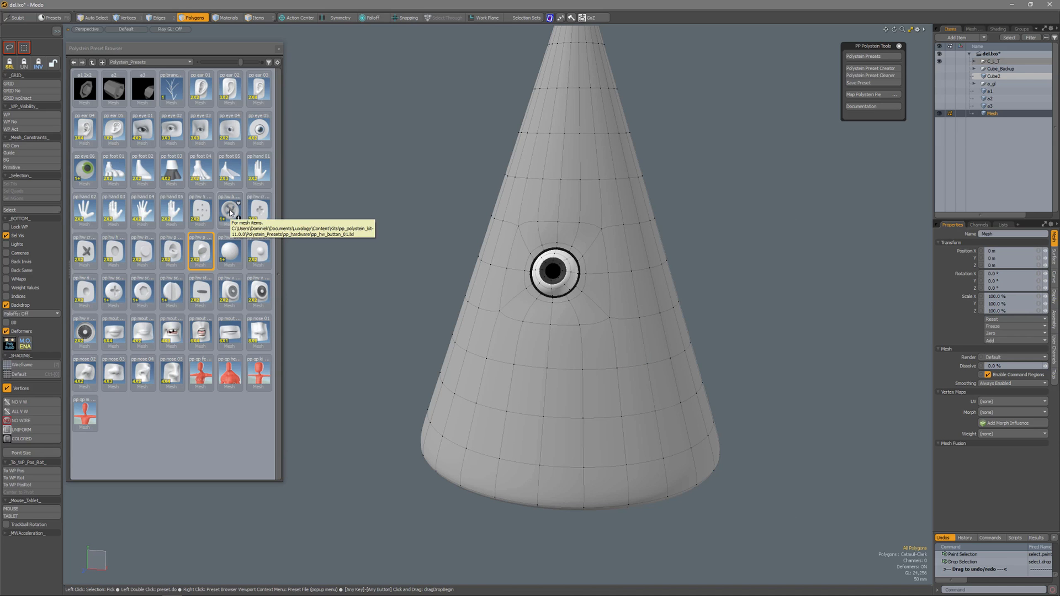
# Drop pp_hw_button_01 onto the cone's front after dismissing the no-polygon warning.
pyautogui.click(229, 210)
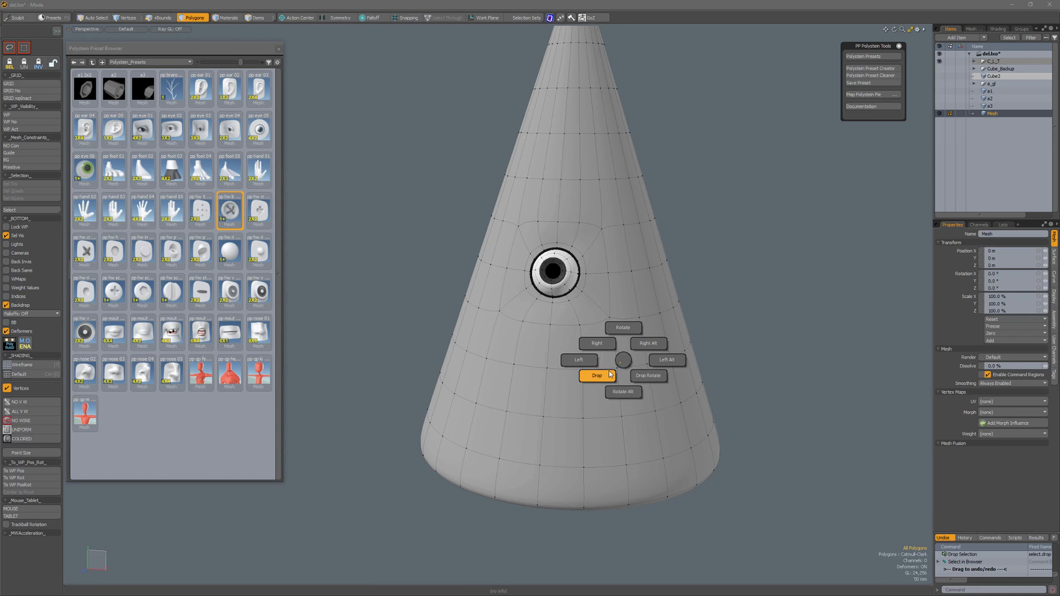
pyautogui.click(596, 376)
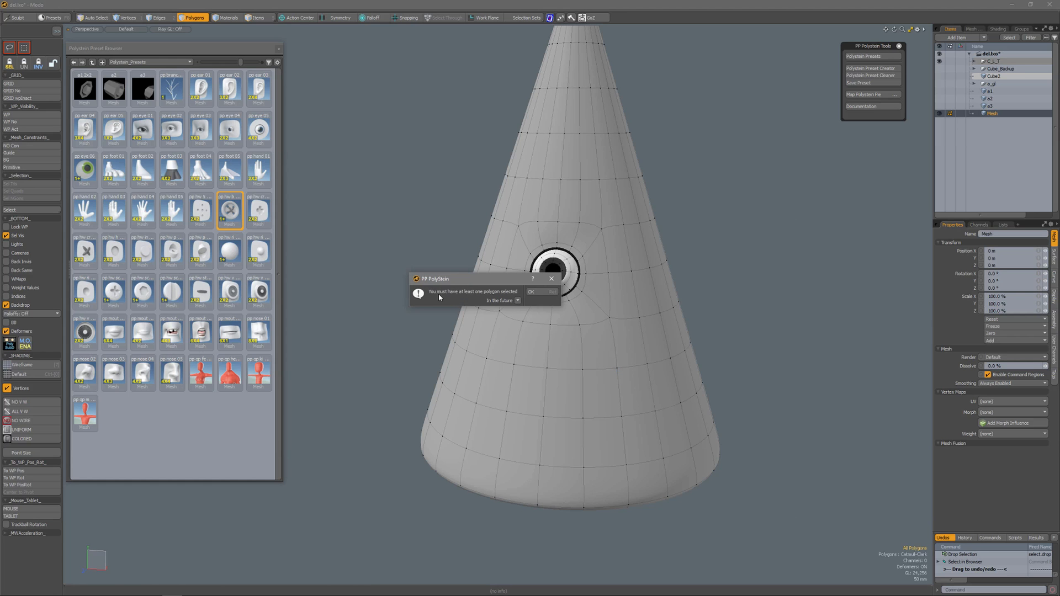
pyautogui.click(531, 292)
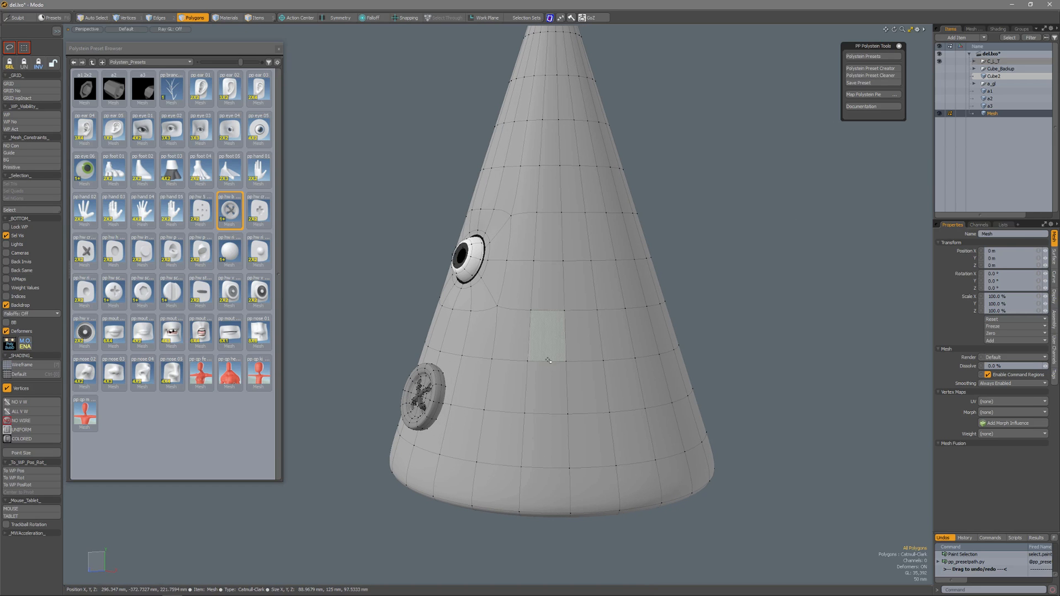
pyautogui.click(547, 392)
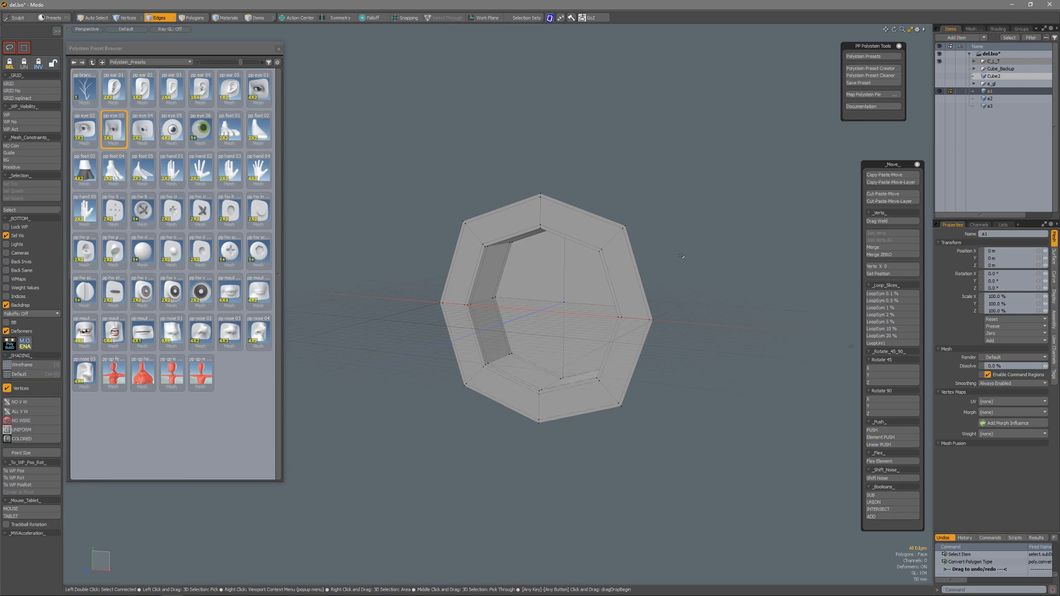
pyautogui.moveTo(682, 255)
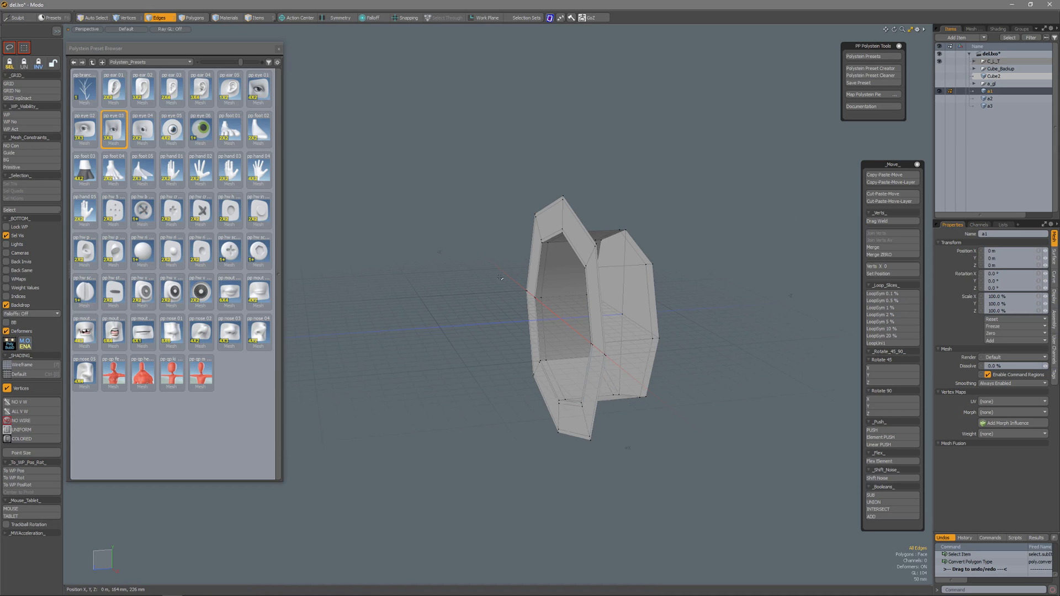
pyautogui.moveTo(753, 325)
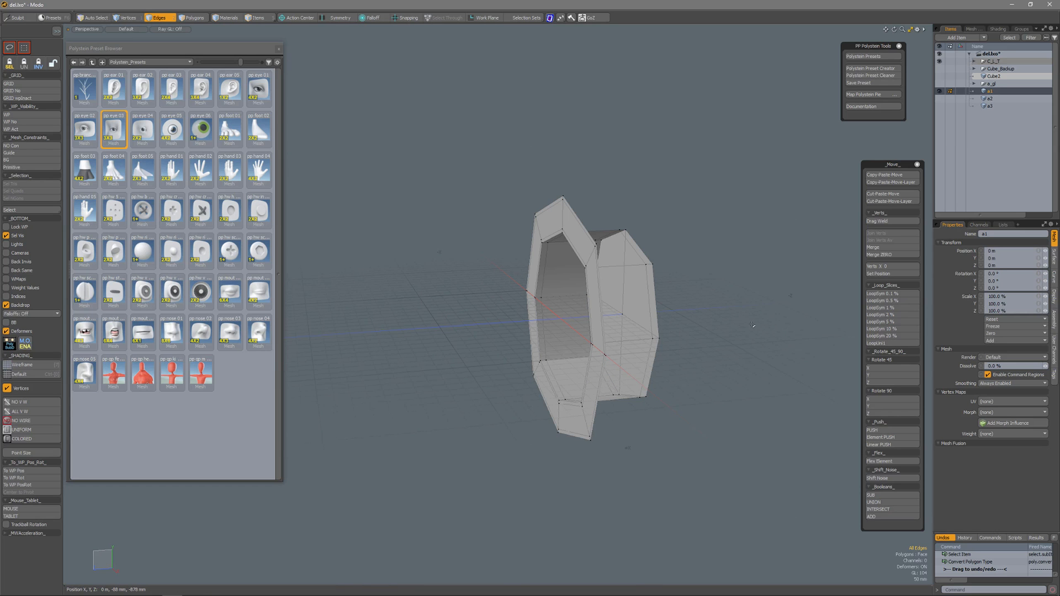
pyautogui.moveTo(707, 325)
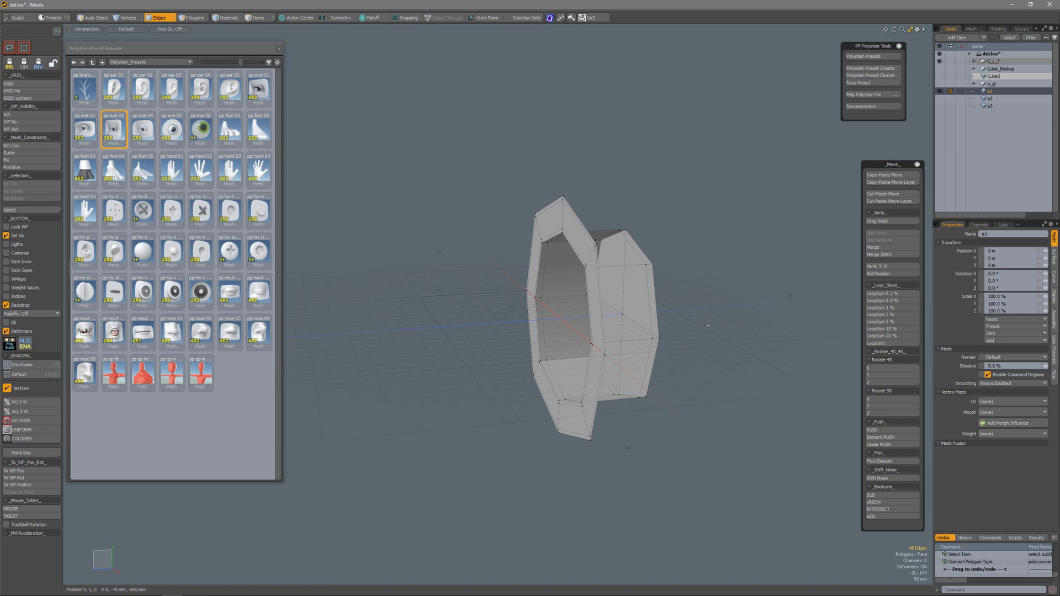
pyautogui.moveTo(703, 325)
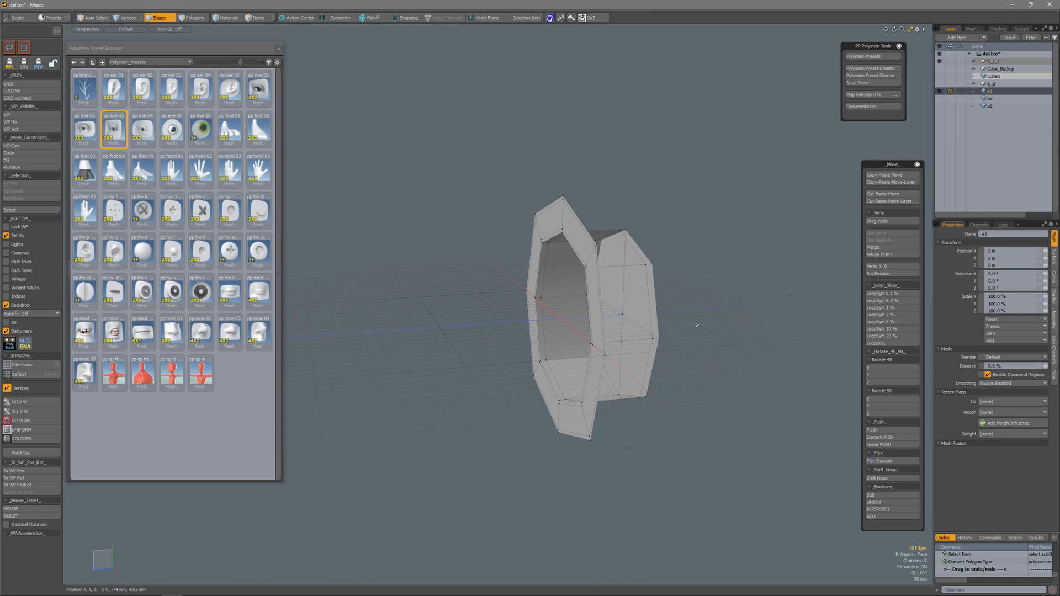
# Select item a1 in the Item List and bring up the PolyStein tools menu.
pyautogui.click(989, 98)
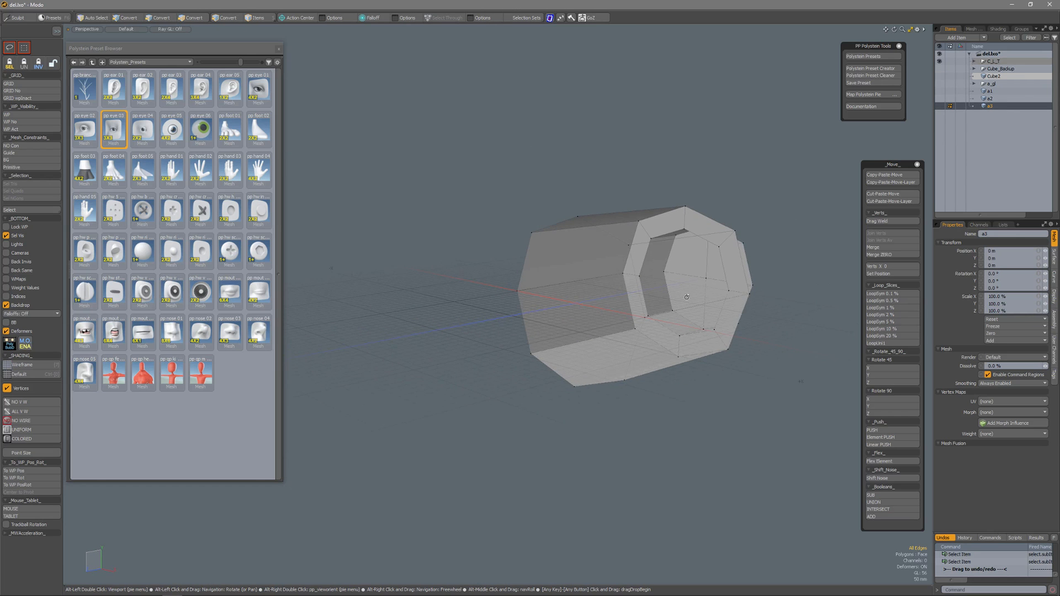
pyautogui.click(157, 18)
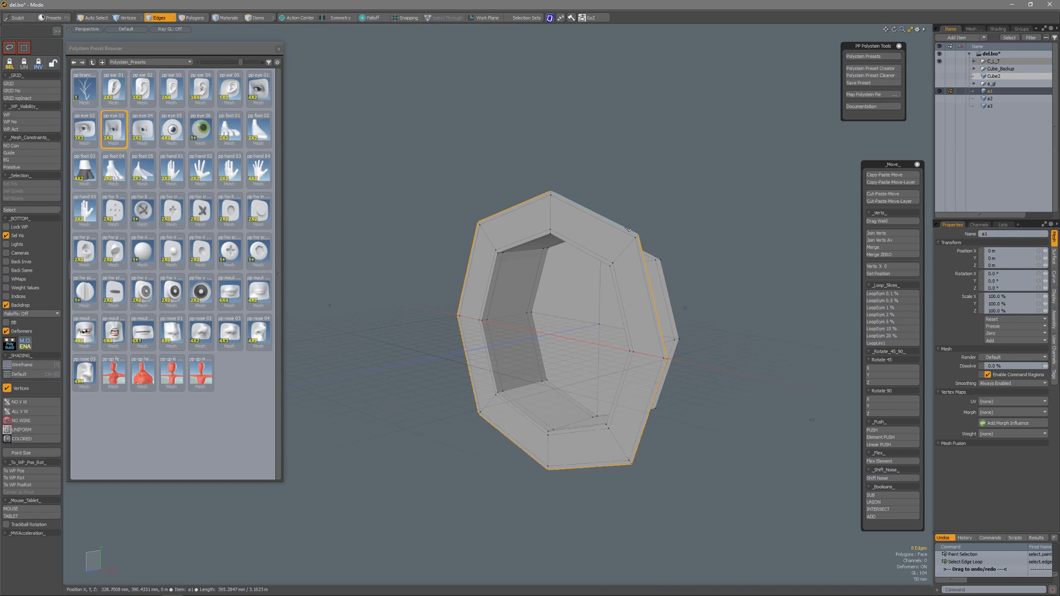
pyautogui.moveTo(666, 229)
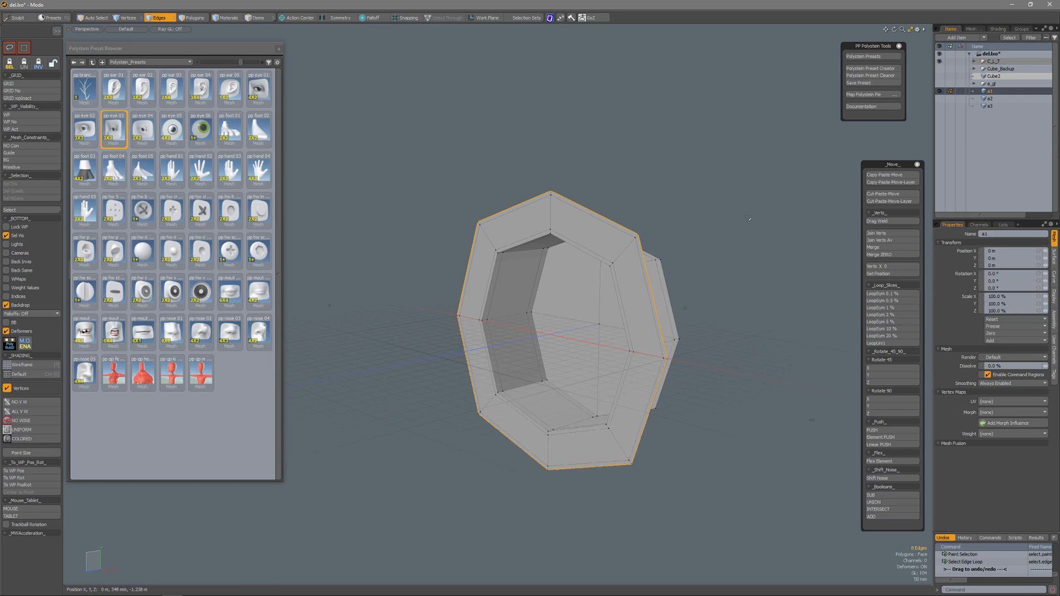
pyautogui.moveTo(709, 247)
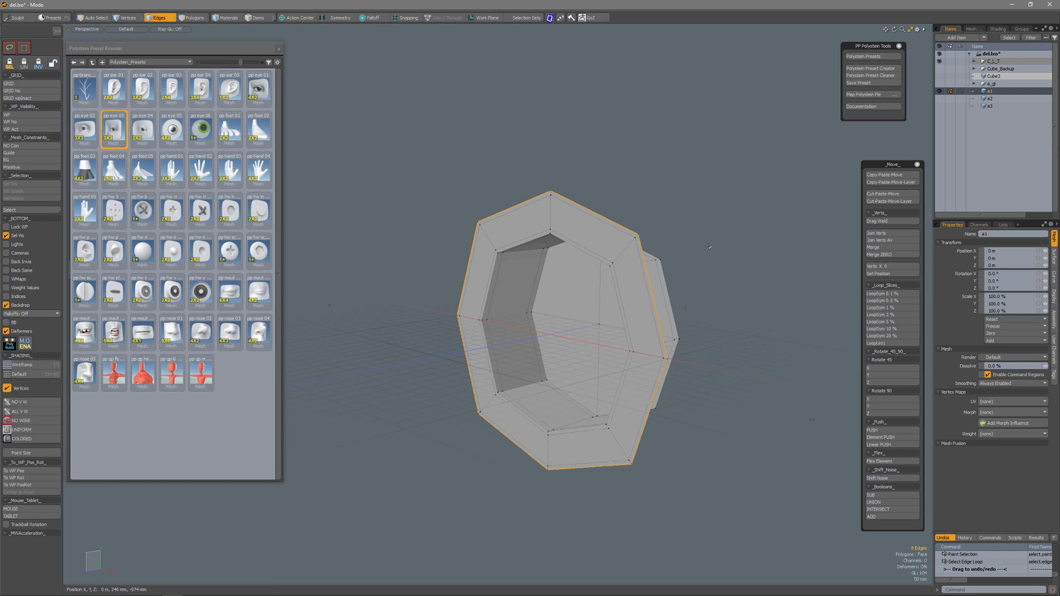
pyautogui.moveTo(725, 120)
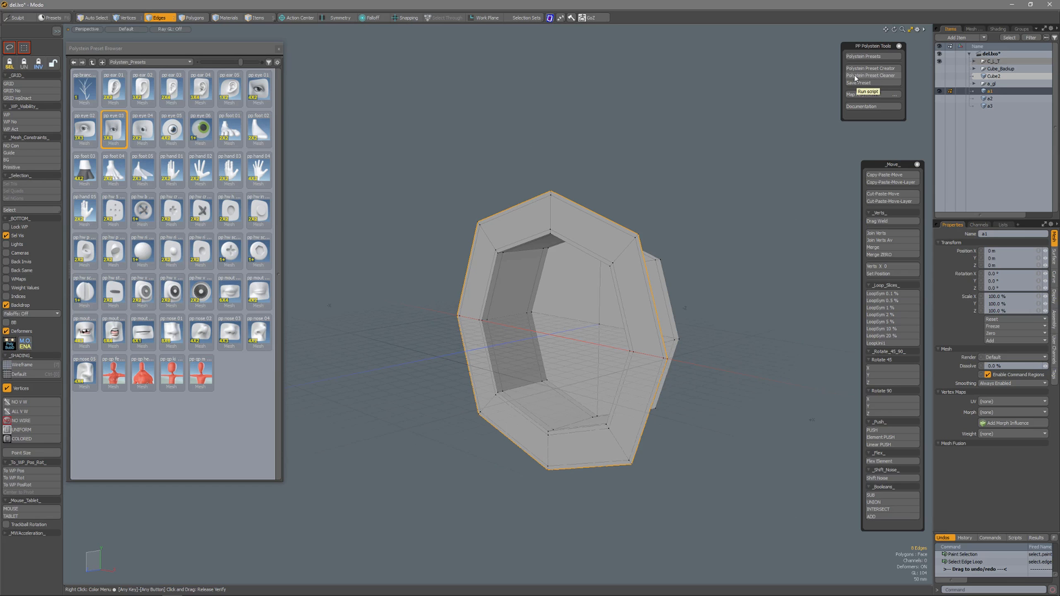
pyautogui.moveTo(887, 78)
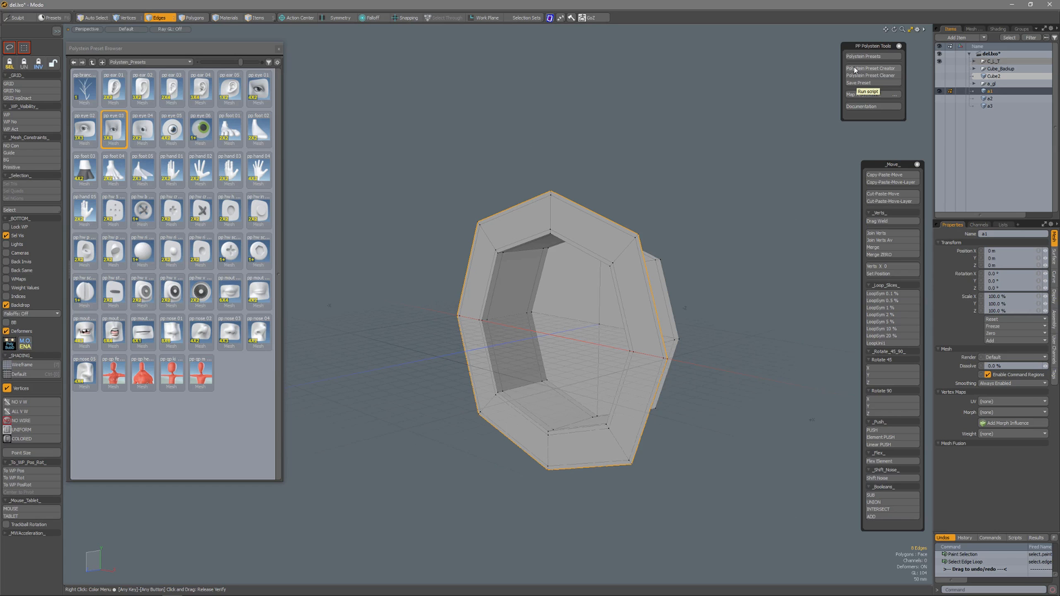
# Prep a1 with Polystein Preset Creator as a standard preset and dismiss the confirmation.
pyautogui.click(871, 68)
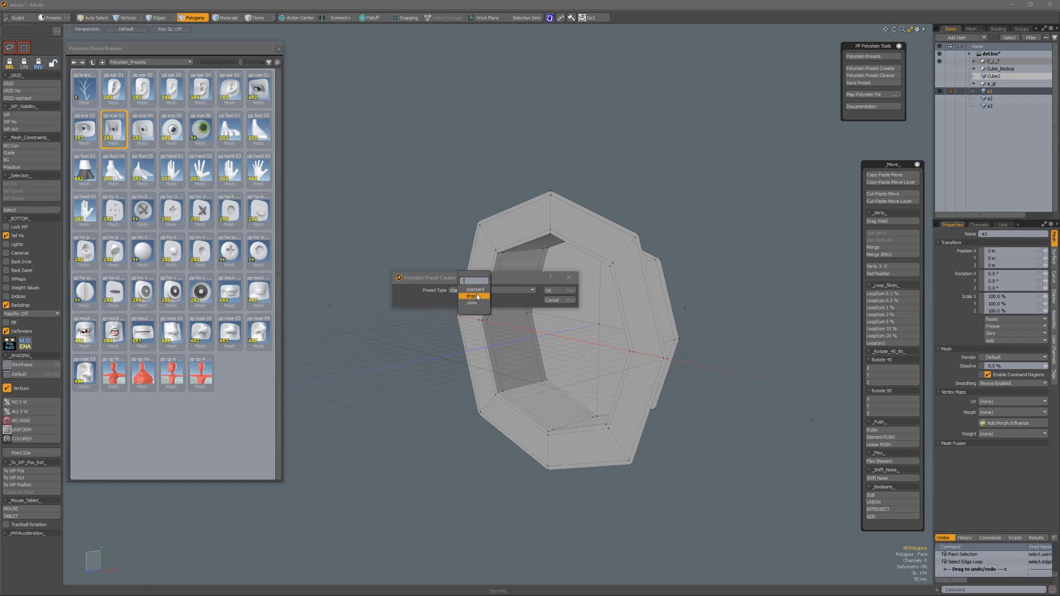
pyautogui.moveTo(475, 302)
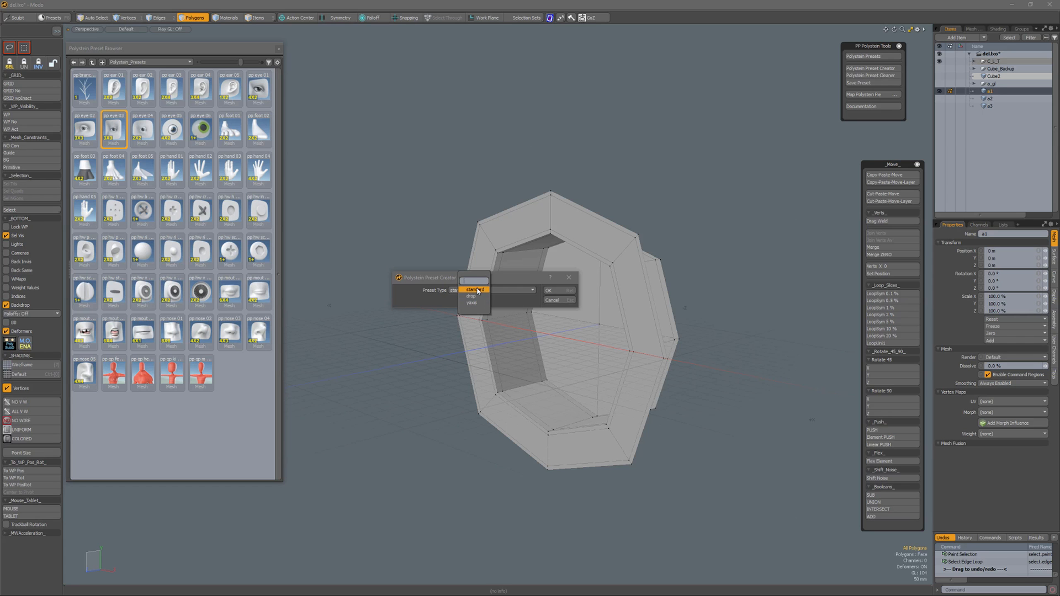
pyautogui.click(474, 290)
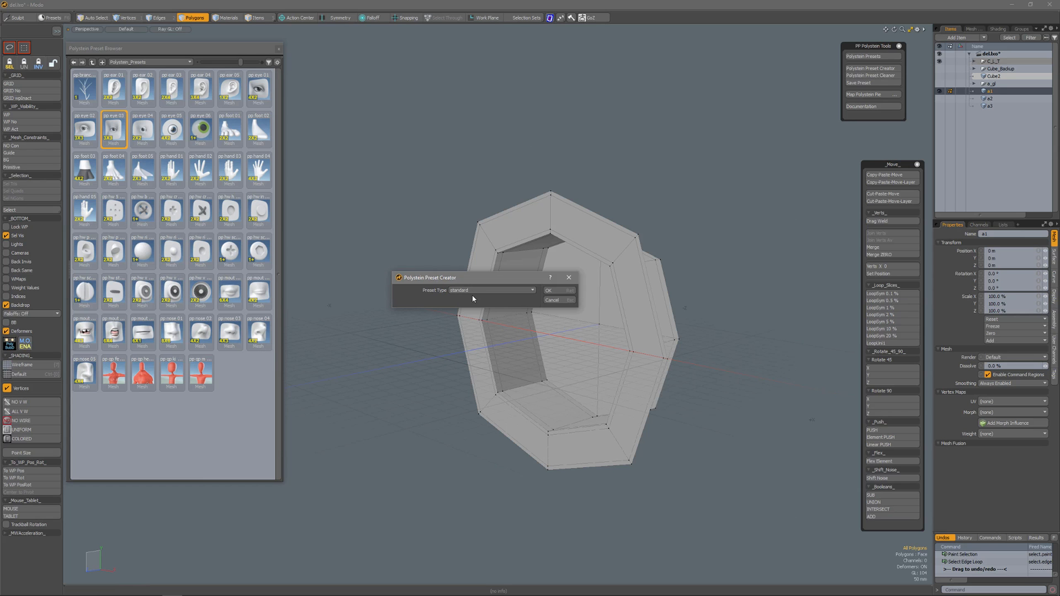
pyautogui.click(548, 290)
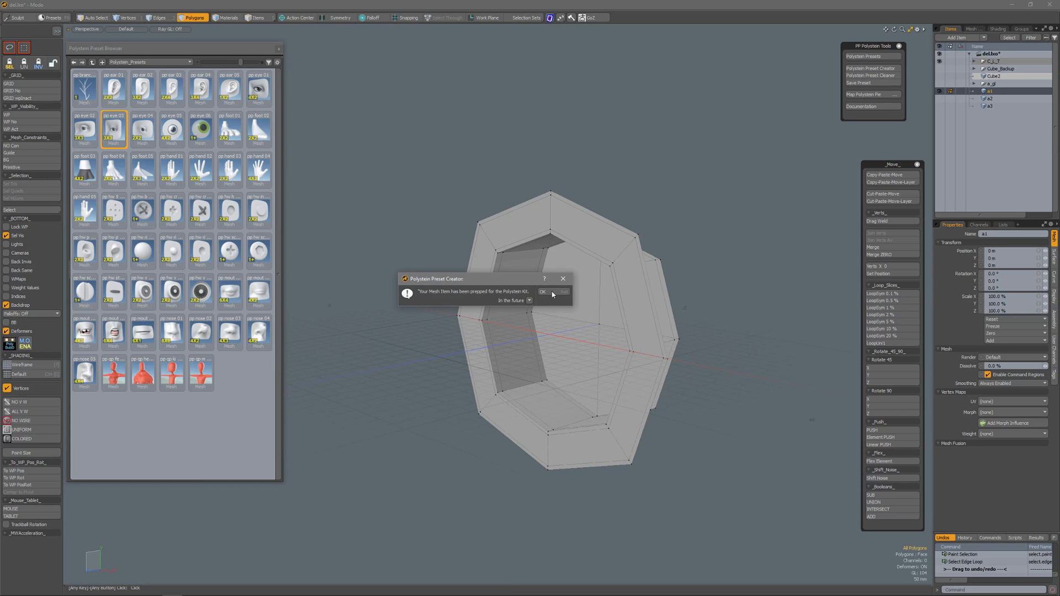
pyautogui.moveTo(429, 300)
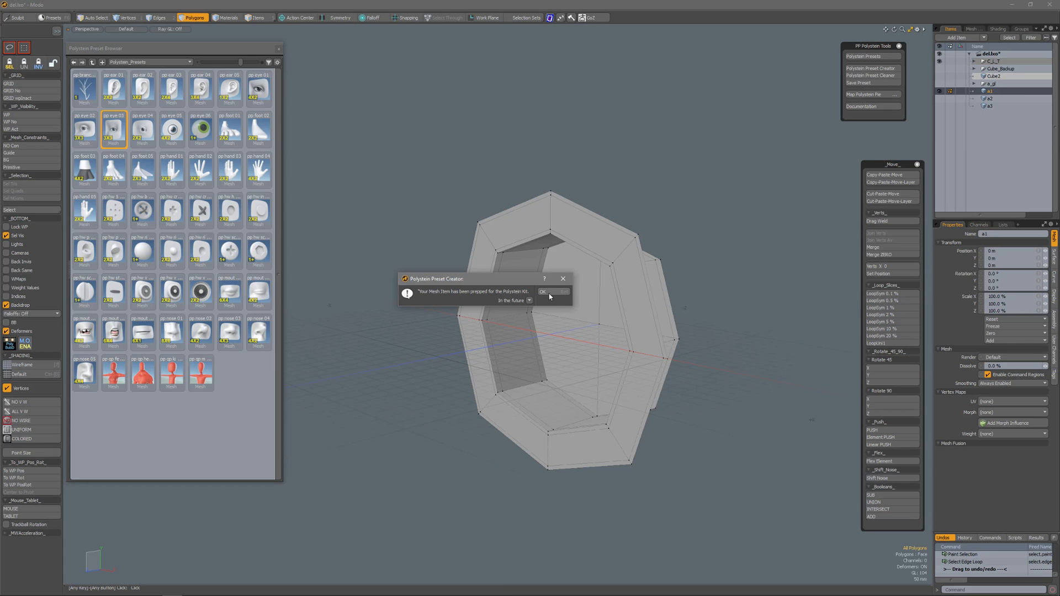
pyautogui.click(542, 291)
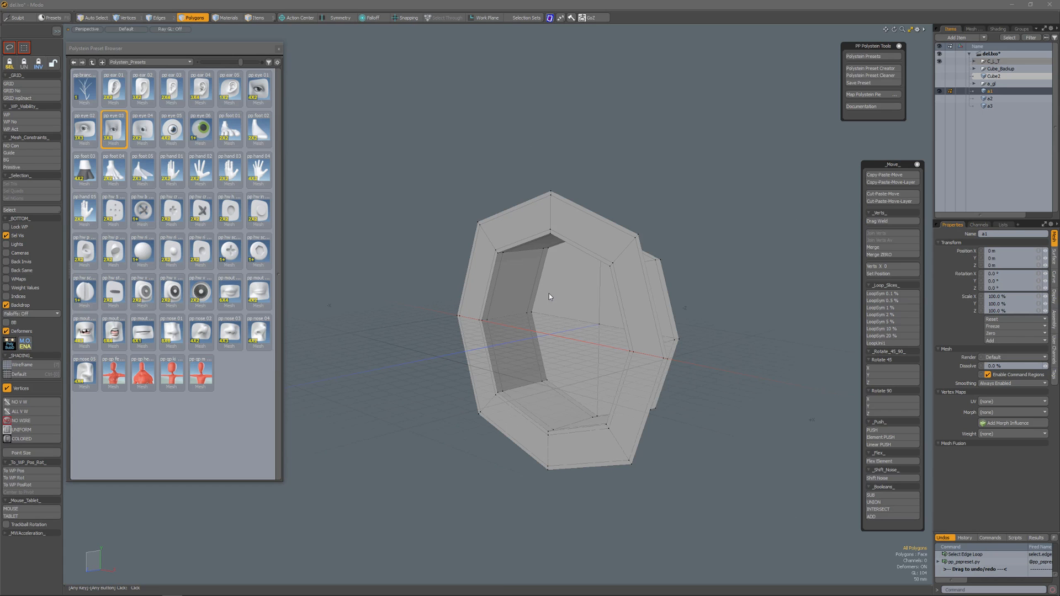
pyautogui.moveTo(844, 162)
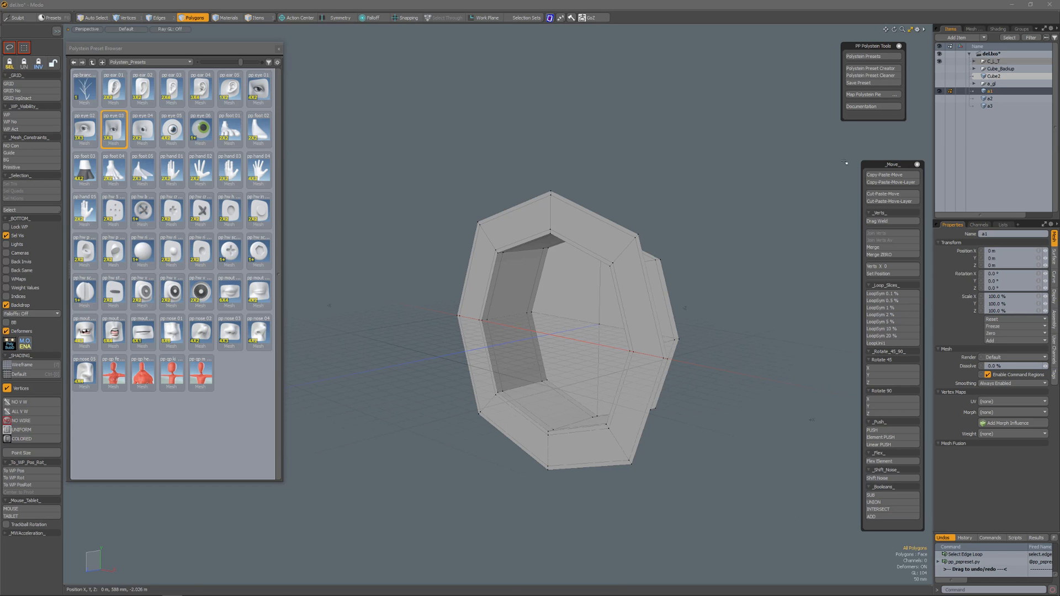
# Save the a1 mesh preset into the pp_users folder with Save Preset.
pyautogui.rightClick(991, 87)
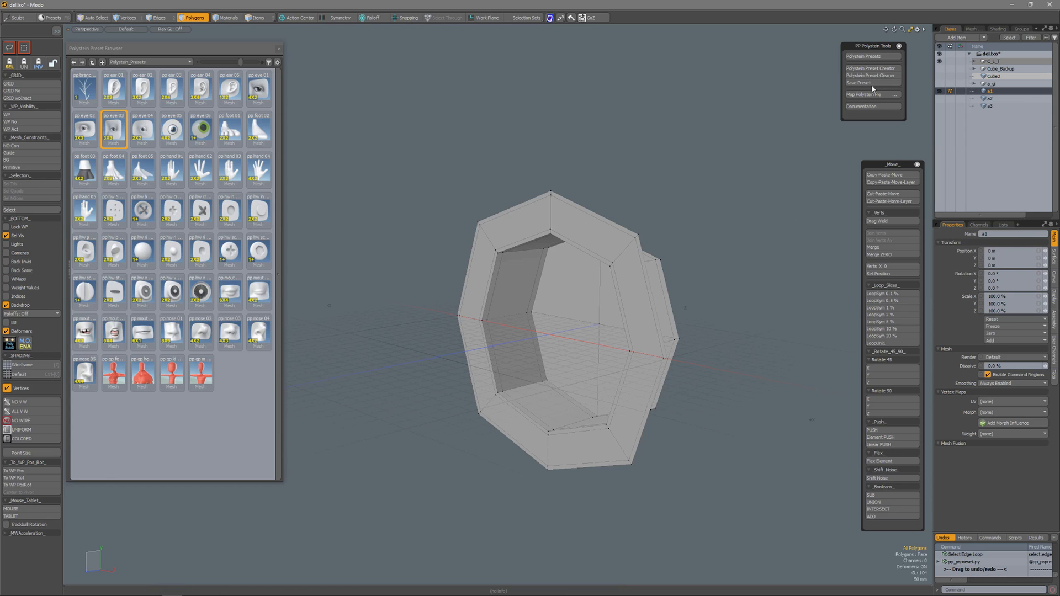
pyautogui.click(858, 82)
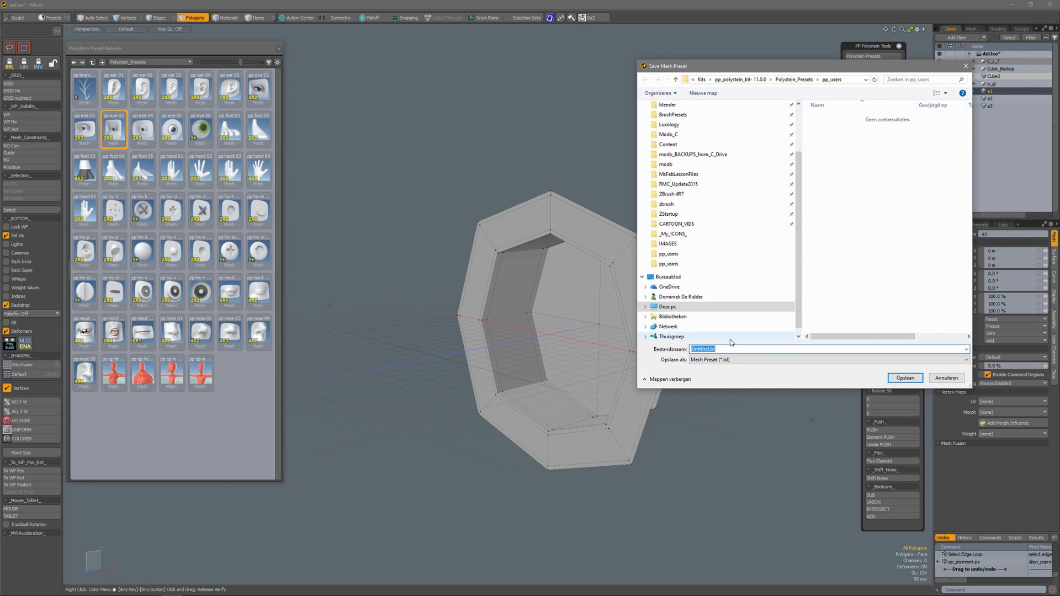
pyautogui.click(905, 377)
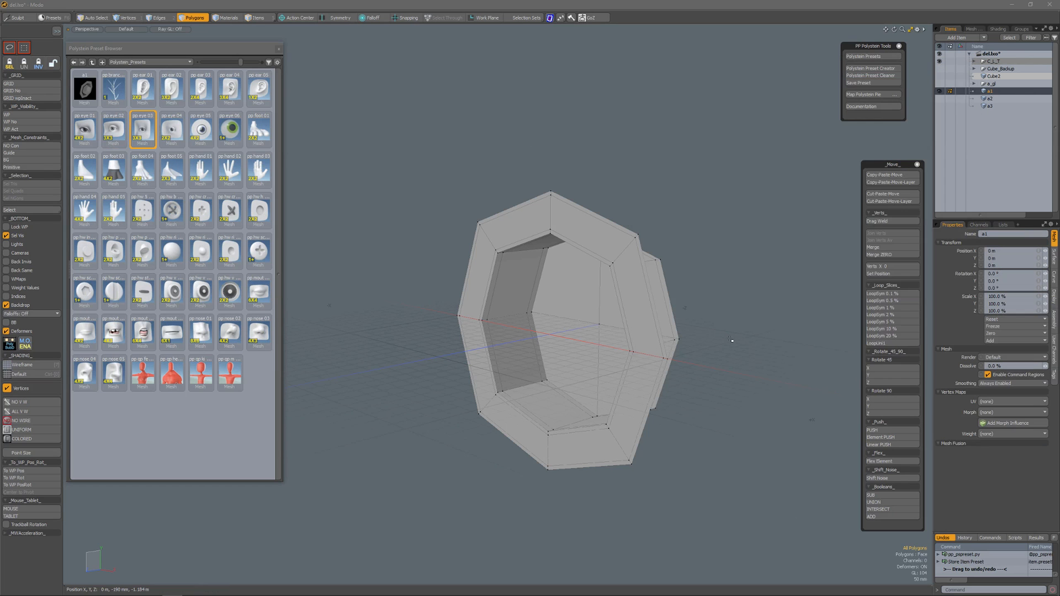
pyautogui.moveTo(143, 82)
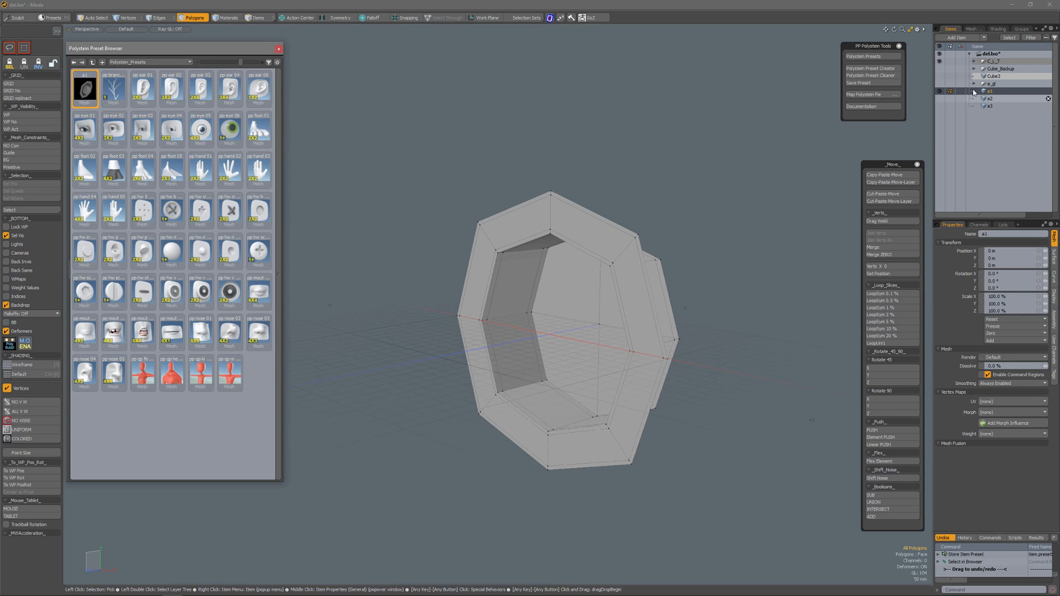
# Hide a1, view the eyed cube in angled perspective, then show only a1.
pyautogui.click(994, 76)
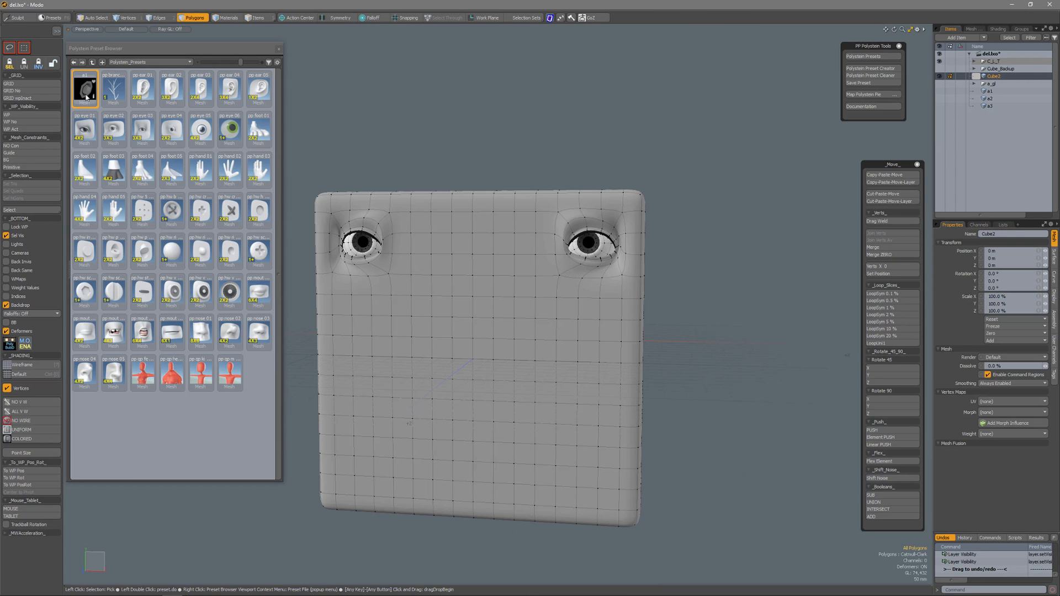
pyautogui.moveTo(529, 330)
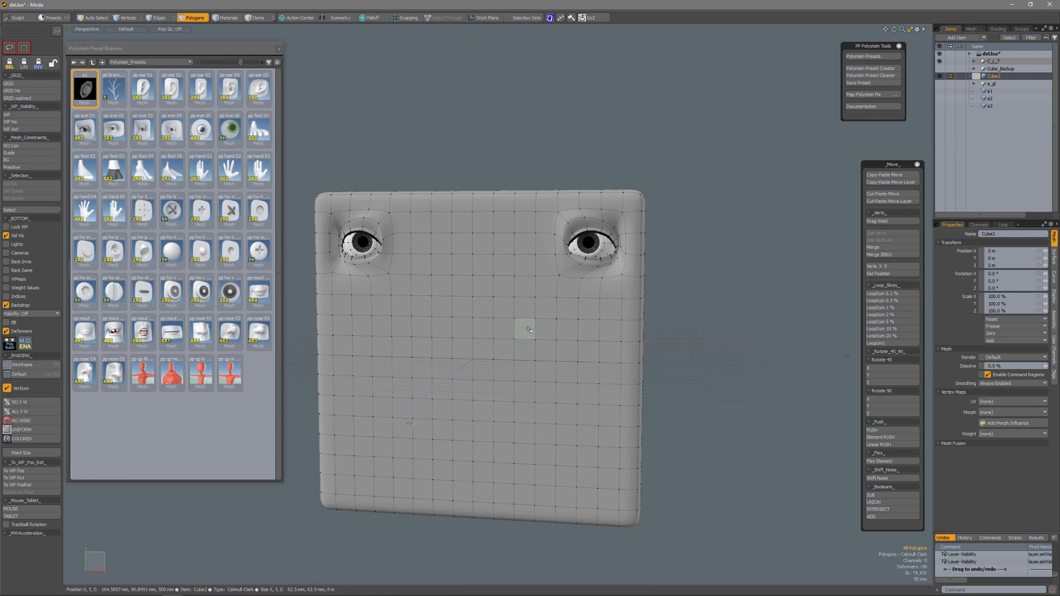
pyautogui.click(536, 337)
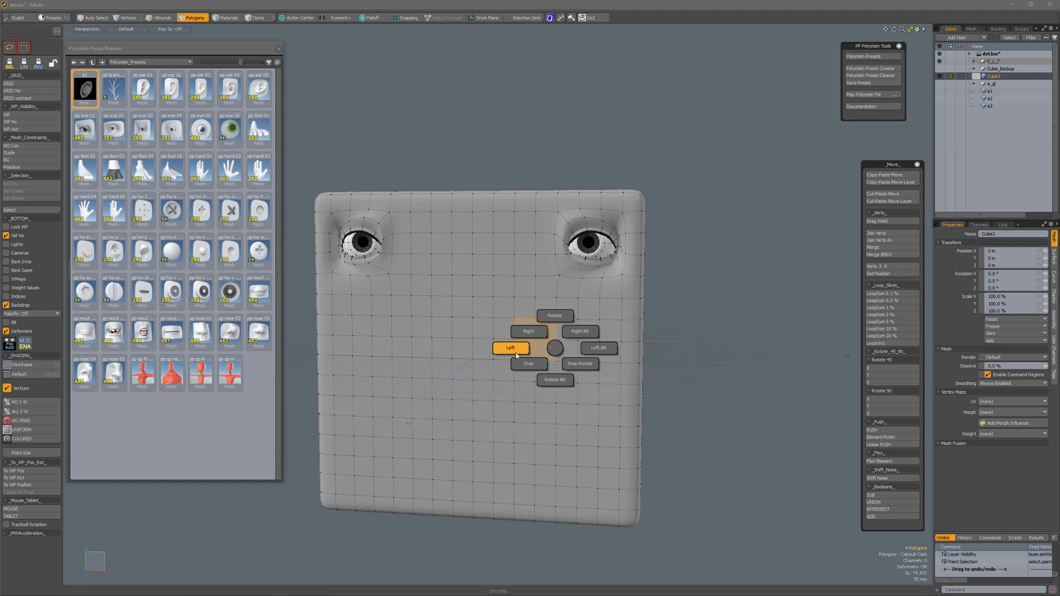
pyautogui.click(512, 347)
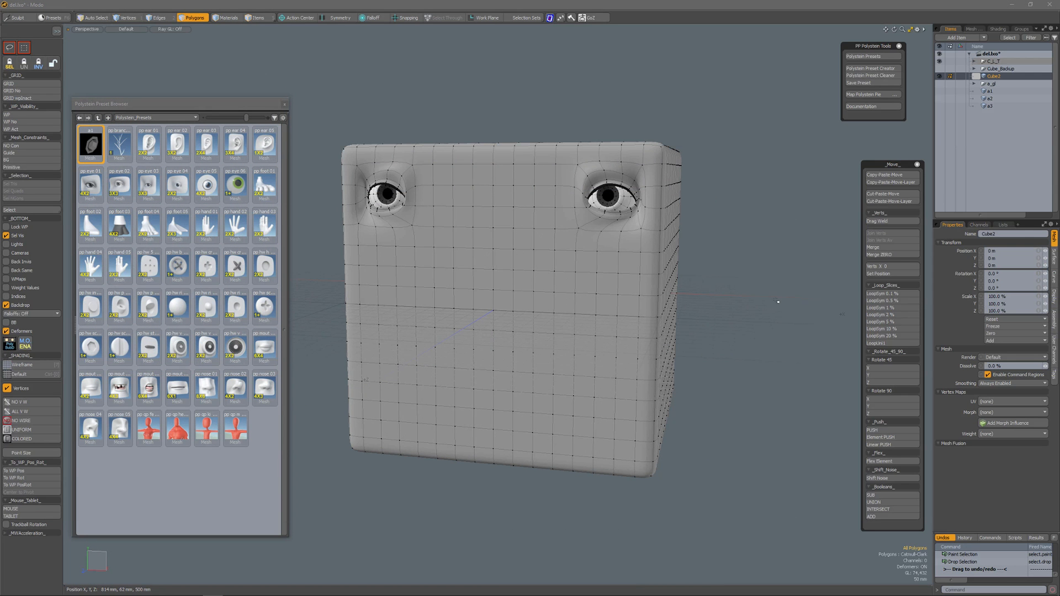
pyautogui.click(989, 91)
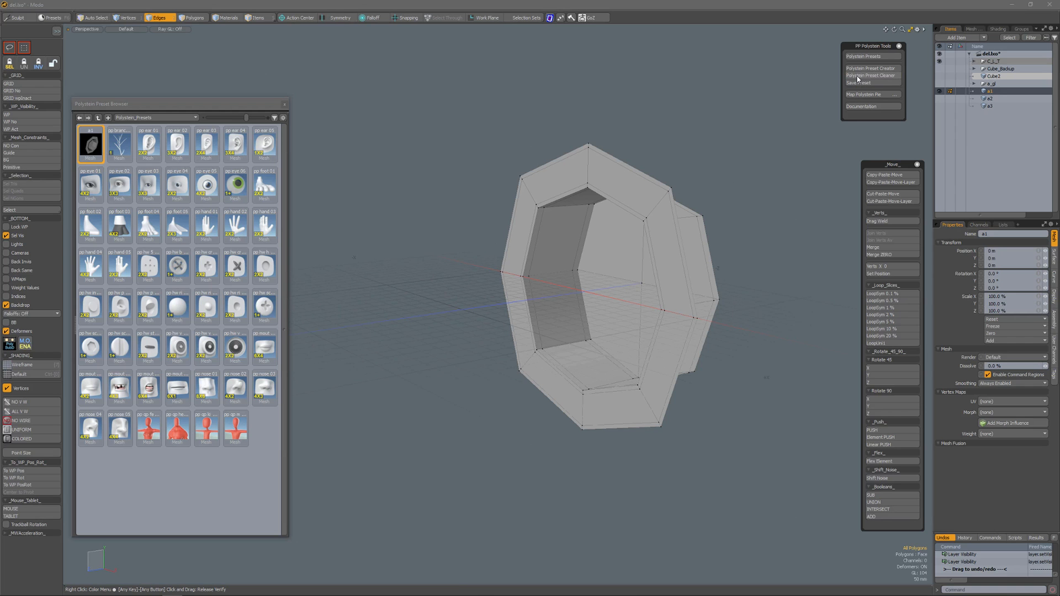
# Run the Polystein Preset Cleaner on the a1 insert, confirm it, and hide the cube.
pyautogui.click(871, 75)
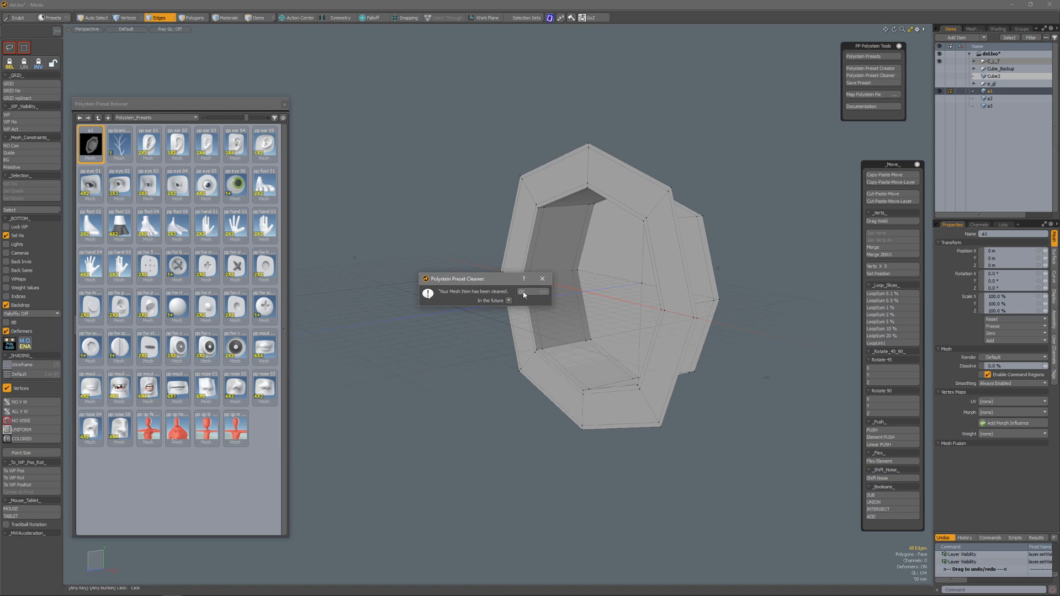
pyautogui.click(532, 291)
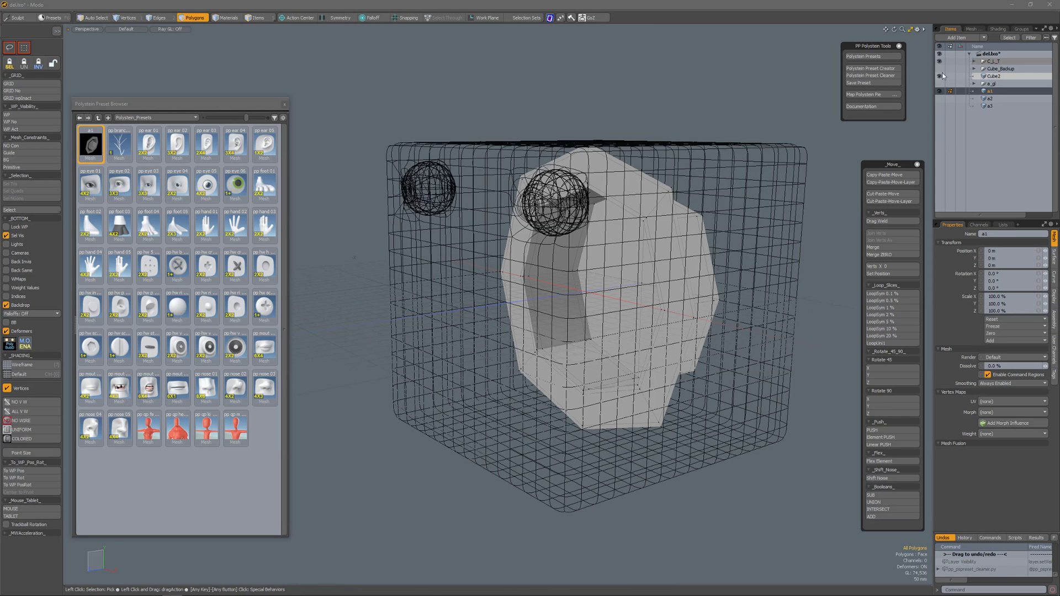
pyautogui.click(524, 18)
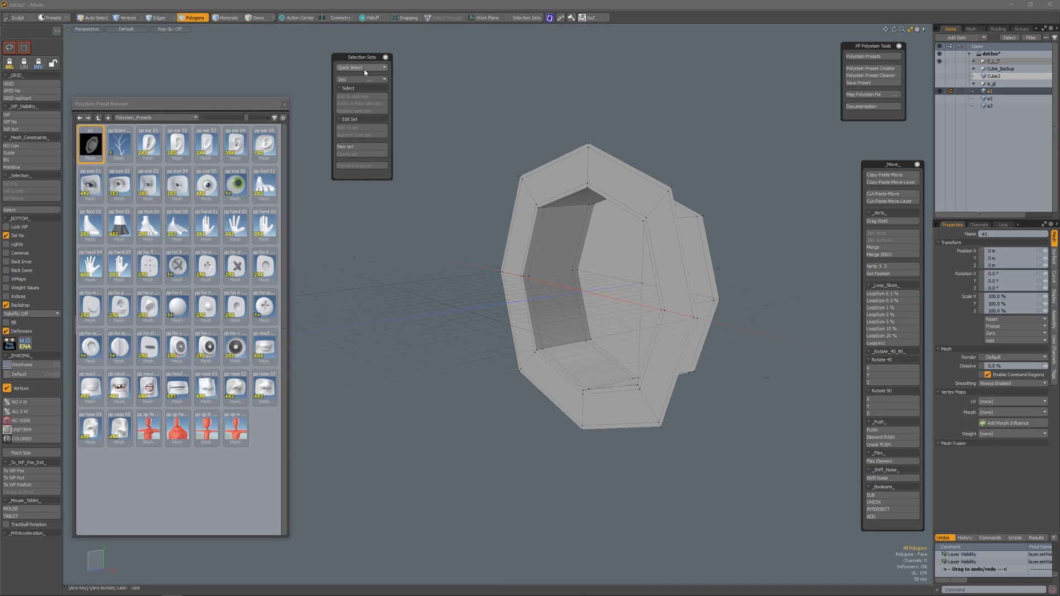
pyautogui.click(363, 67)
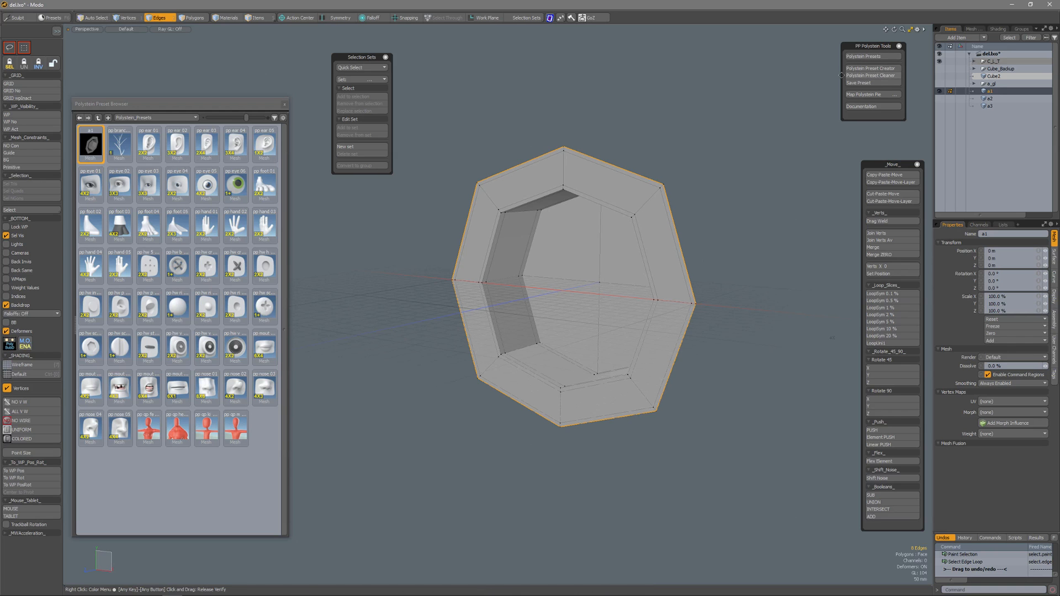
pyautogui.moveTo(666, 177)
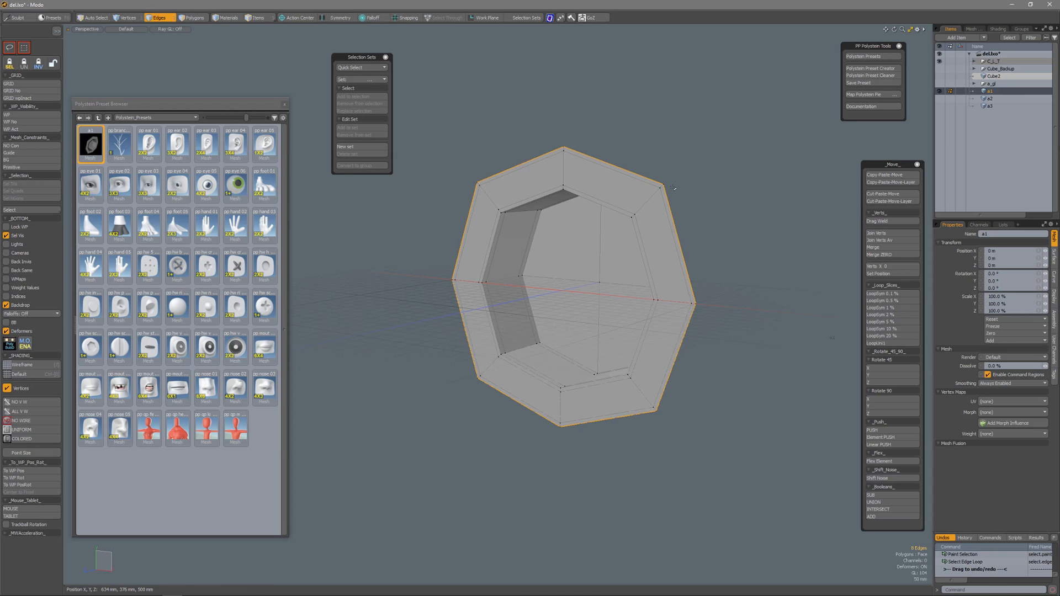
pyautogui.moveTo(699, 183)
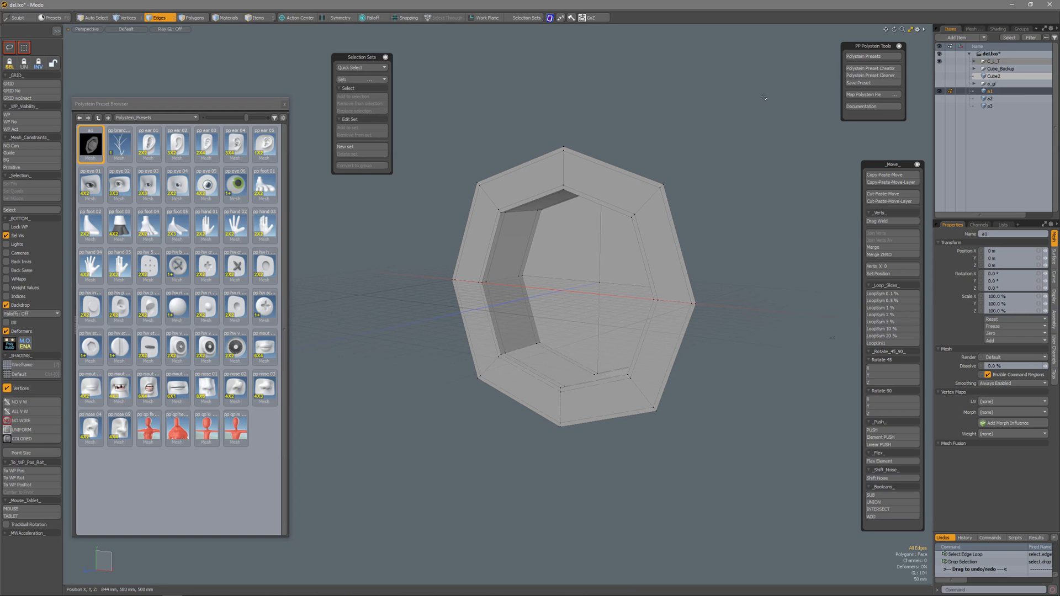
pyautogui.moveTo(857, 75)
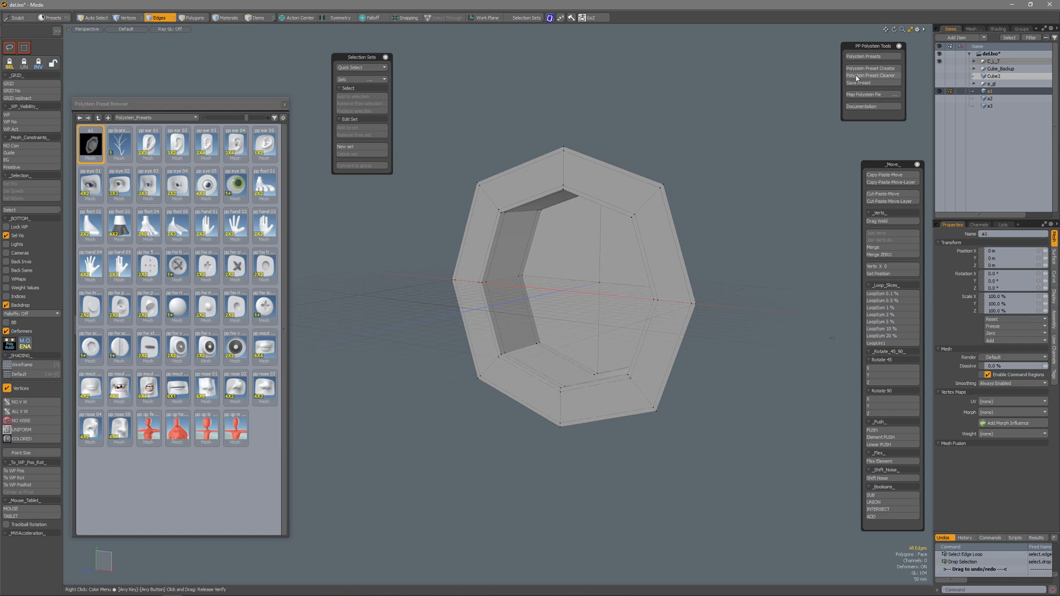
# Re-clean the a1 insert with Polystein Preset Cleaner and try Quick Select, dismissing the warning.
pyautogui.click(871, 75)
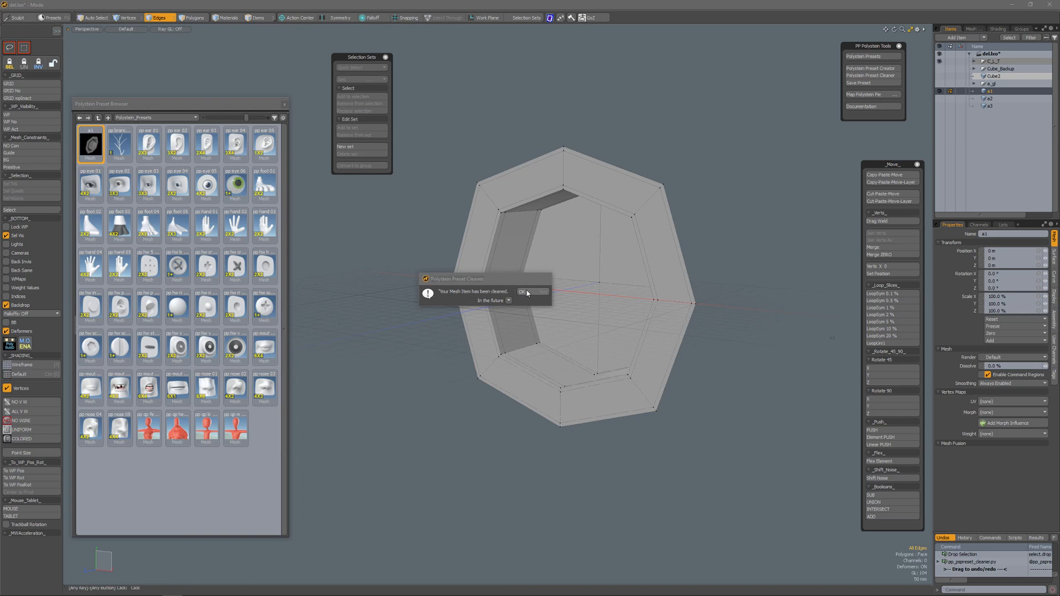
pyautogui.click(522, 292)
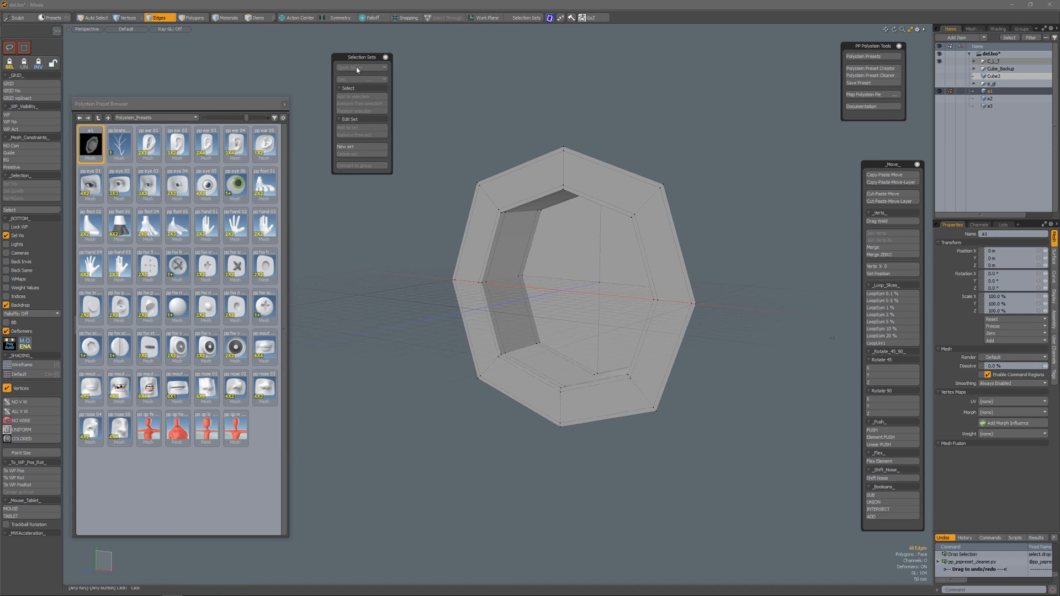
pyautogui.click(357, 67)
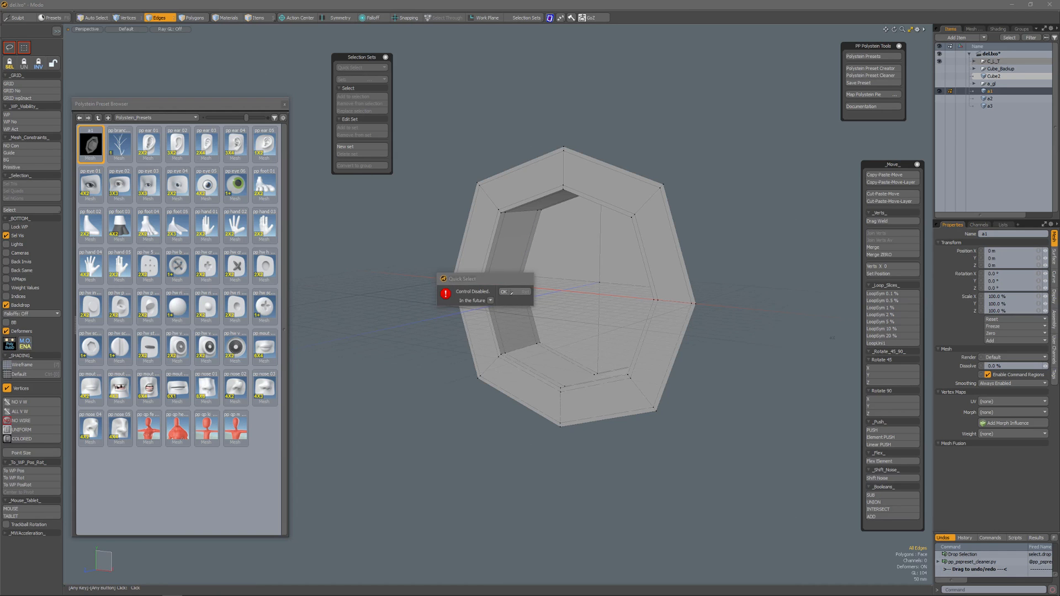
pyautogui.click(504, 292)
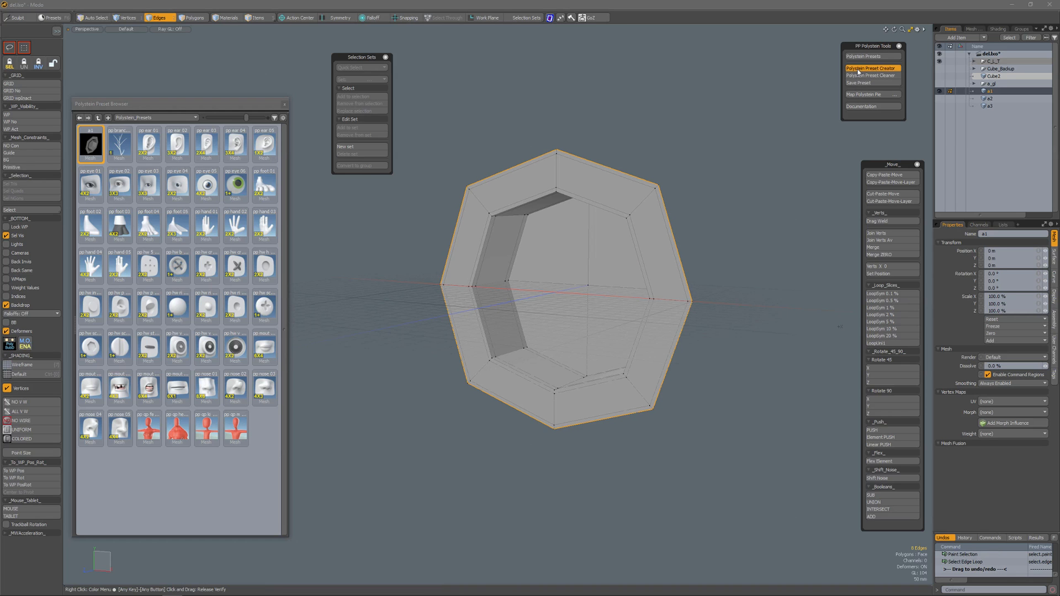
# Prep the a1 insert with Polystein Preset Creator, accepting the selection set name.
pyautogui.click(872, 67)
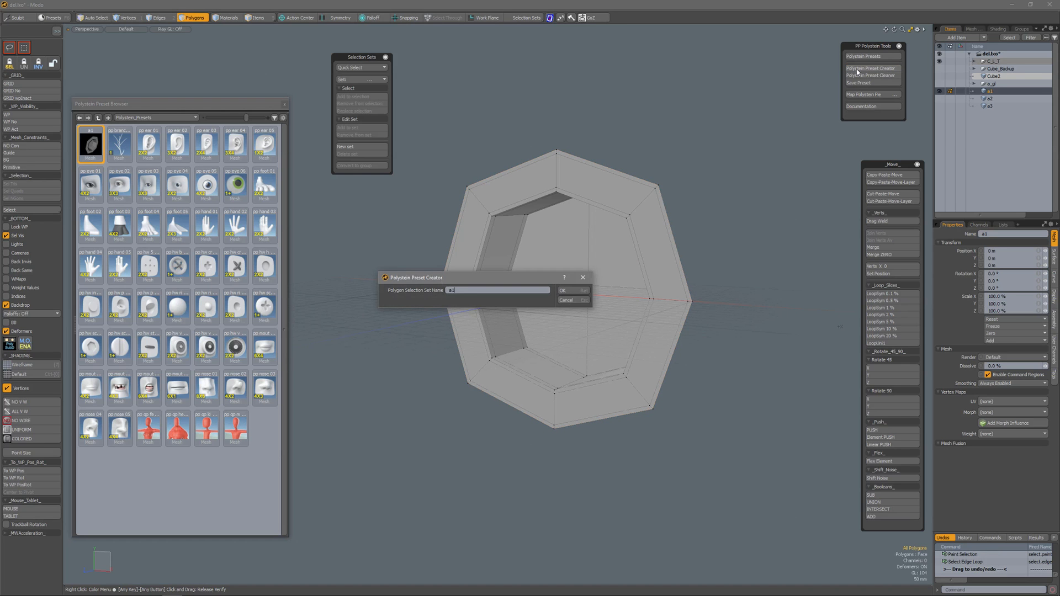
pyautogui.click(562, 290)
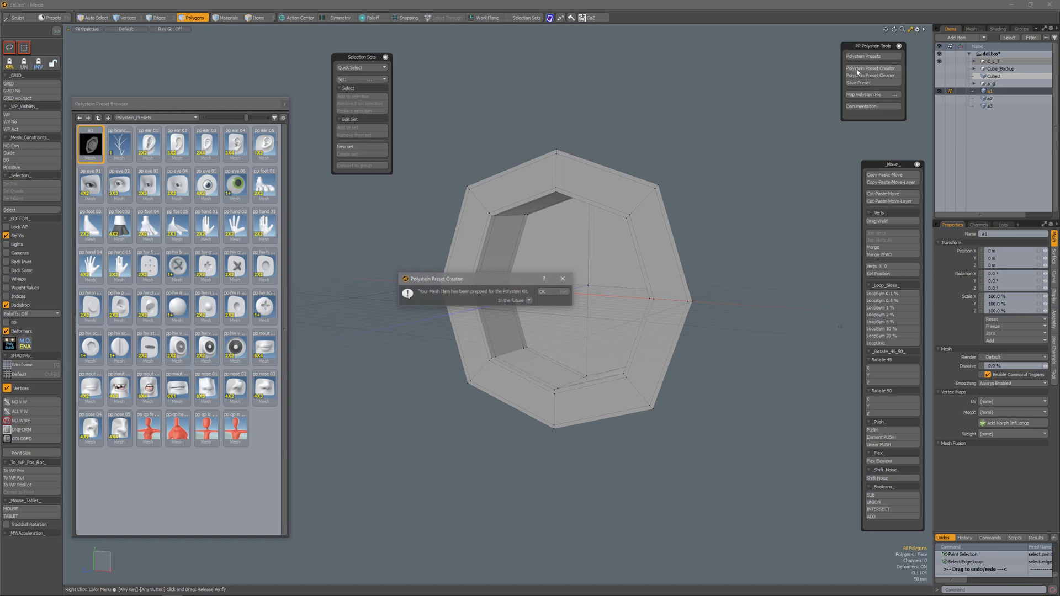
pyautogui.click(541, 291)
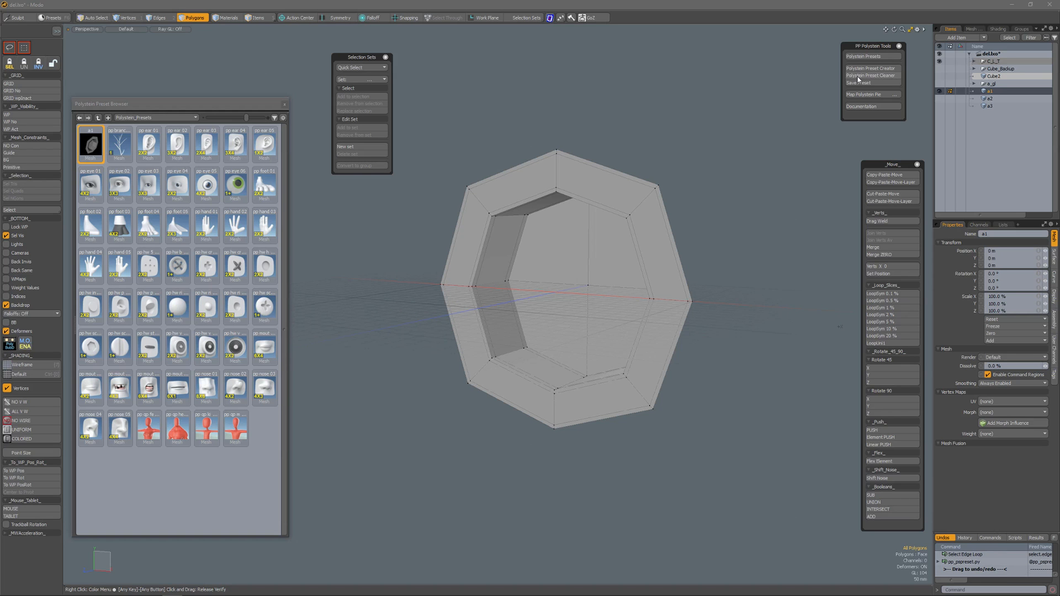
# Save the a1 insert as a1.lxl in pp_users, overwriting the existing preset.
pyautogui.click(861, 82)
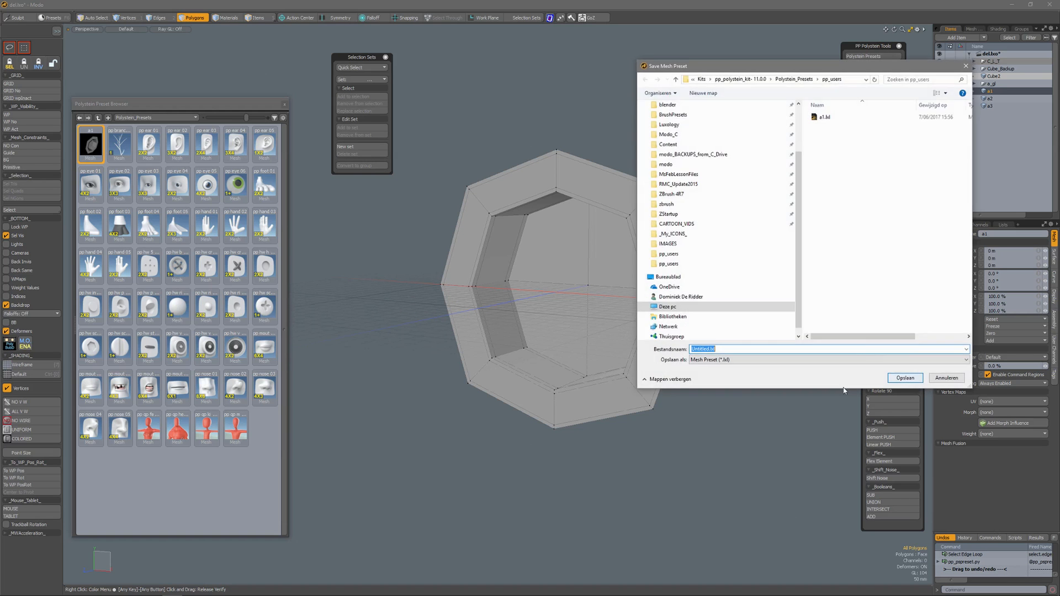
pyautogui.click(905, 377)
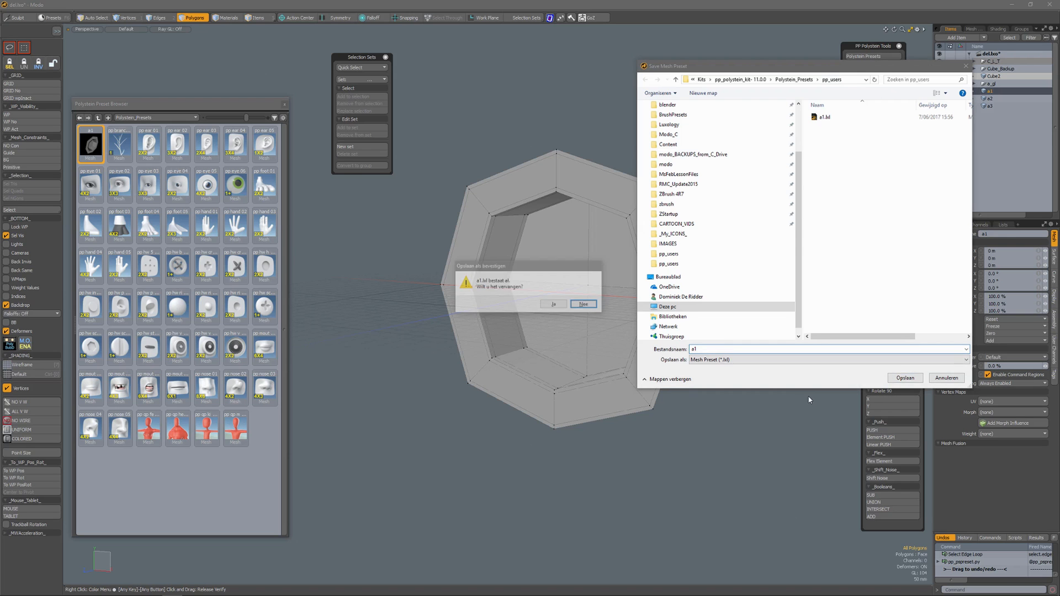
pyautogui.click(553, 303)
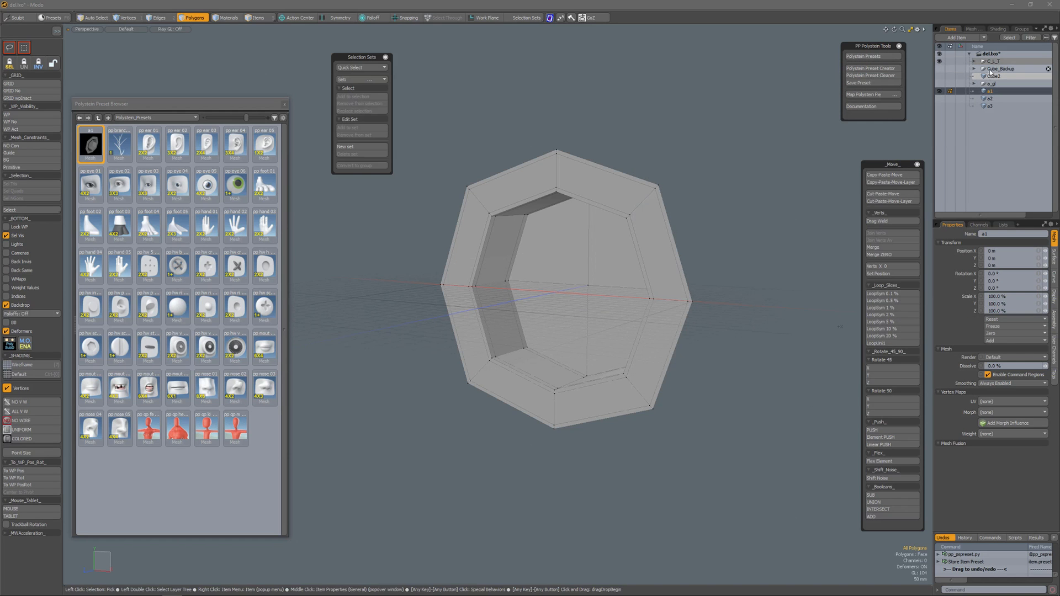
# Show Cube2 and place the a1 insert on the face below its right eye.
pyautogui.click(994, 75)
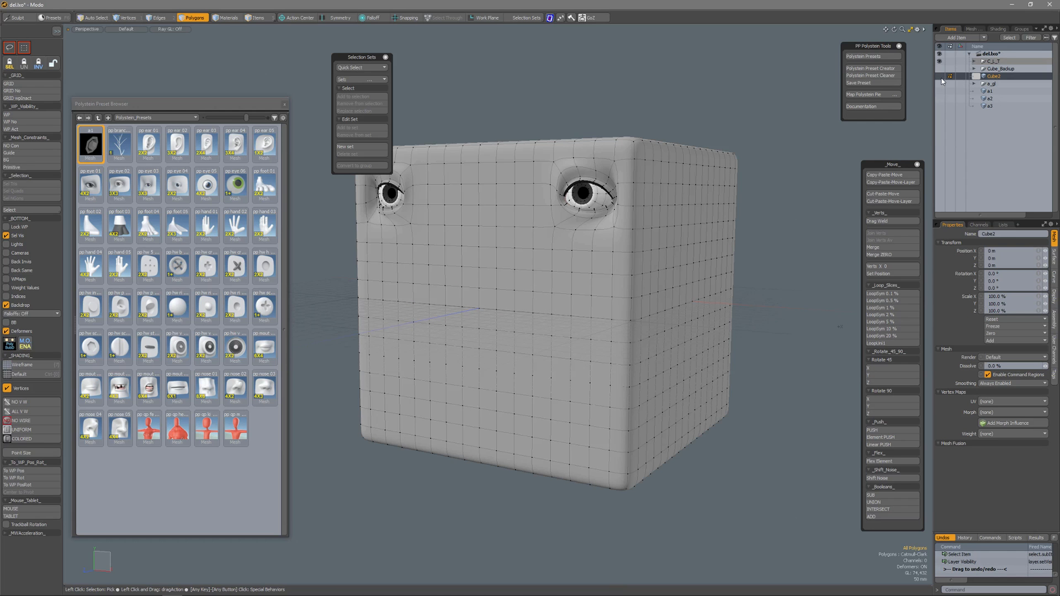
pyautogui.click(571, 277)
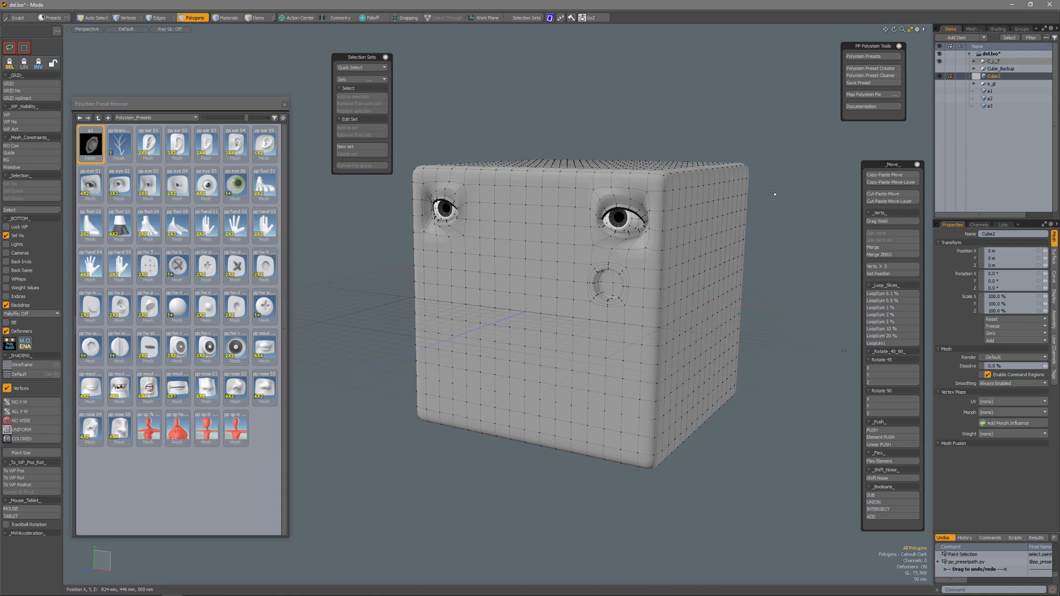
pyautogui.moveTo(773, 194)
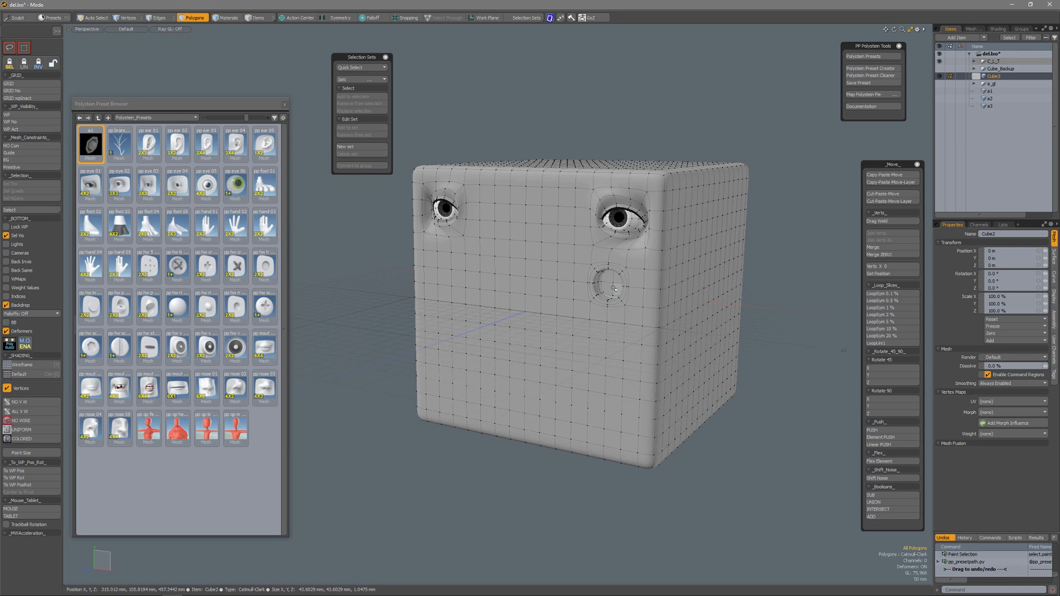
pyautogui.moveTo(863, 84)
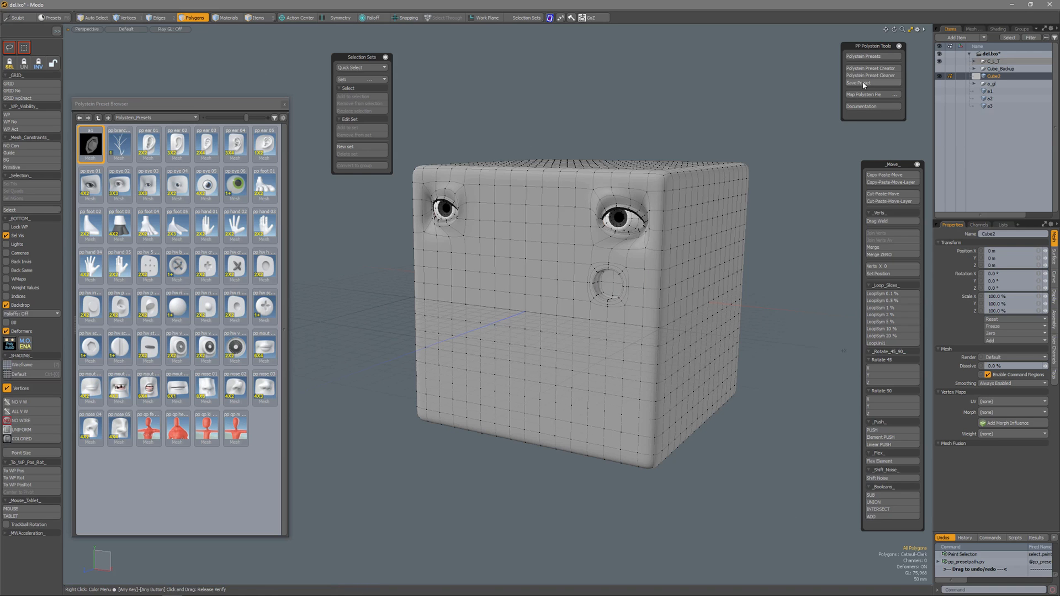
pyautogui.moveTo(861, 80)
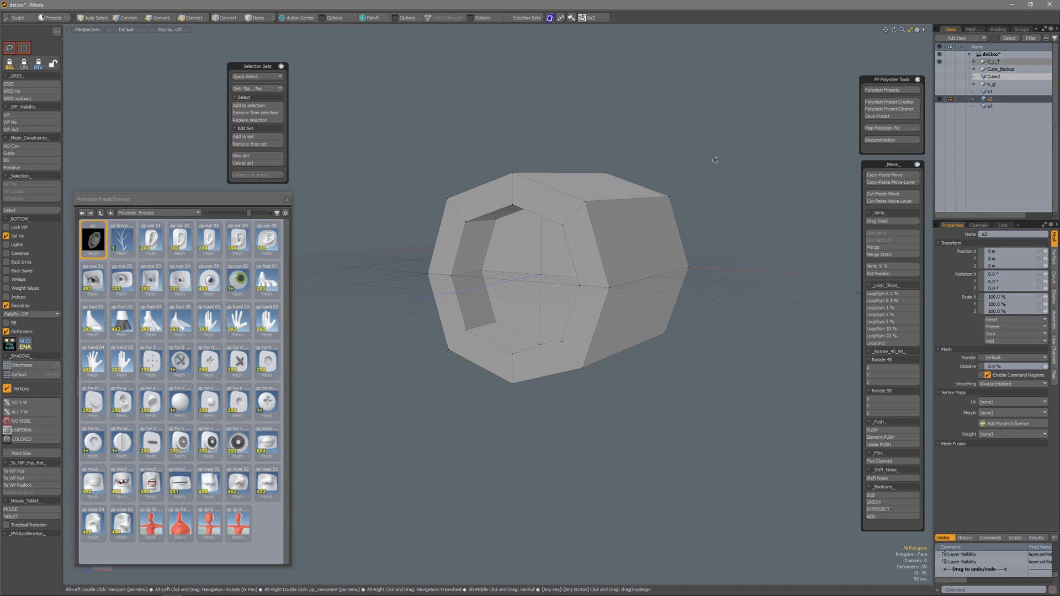
# Clean the a2 insert mesh and select its outer border edge loop.
pyautogui.click(192, 18)
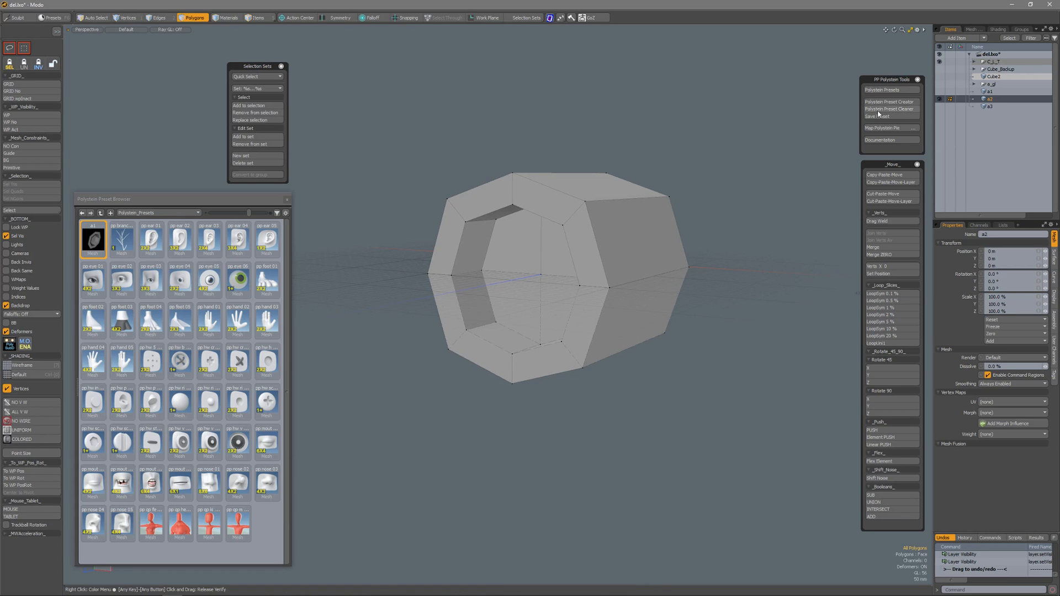
pyautogui.click(243, 163)
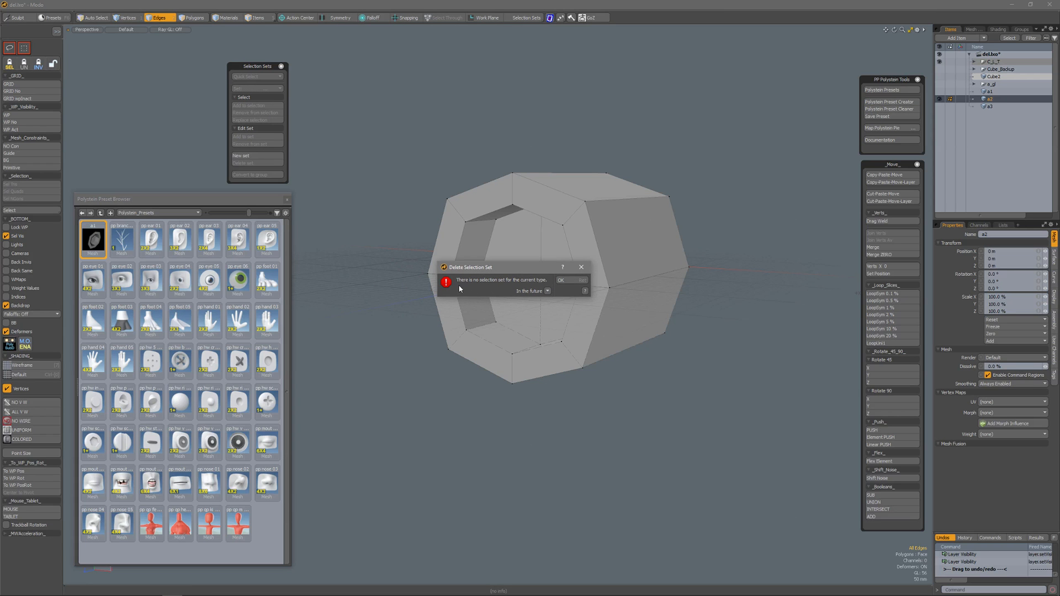
pyautogui.moveTo(524, 289)
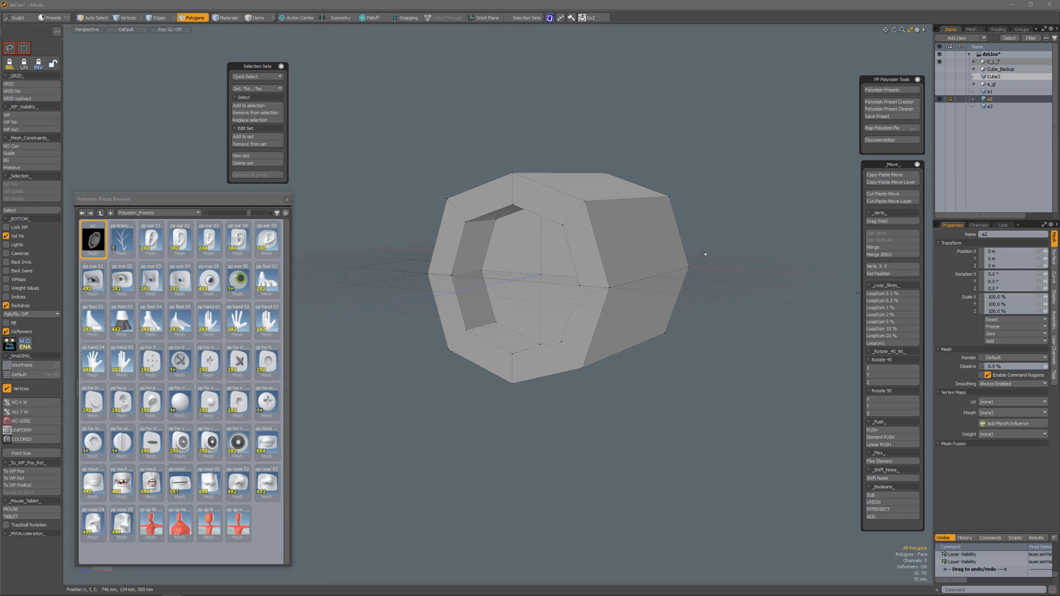
pyautogui.click(159, 17)
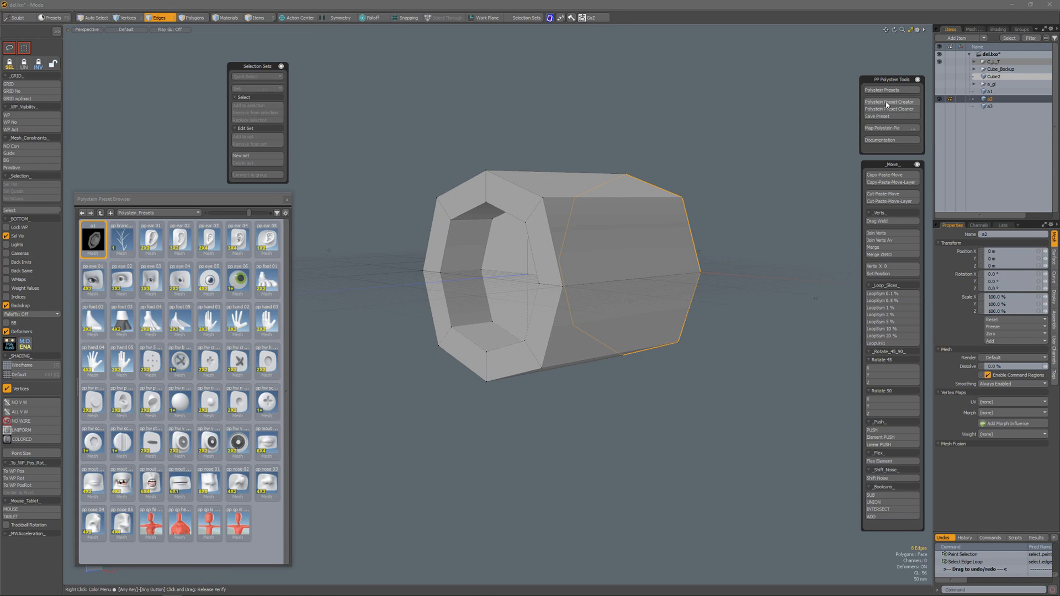
# Create a Standard PolyStein preset from a2 and save it to the browser.
pyautogui.click(889, 102)
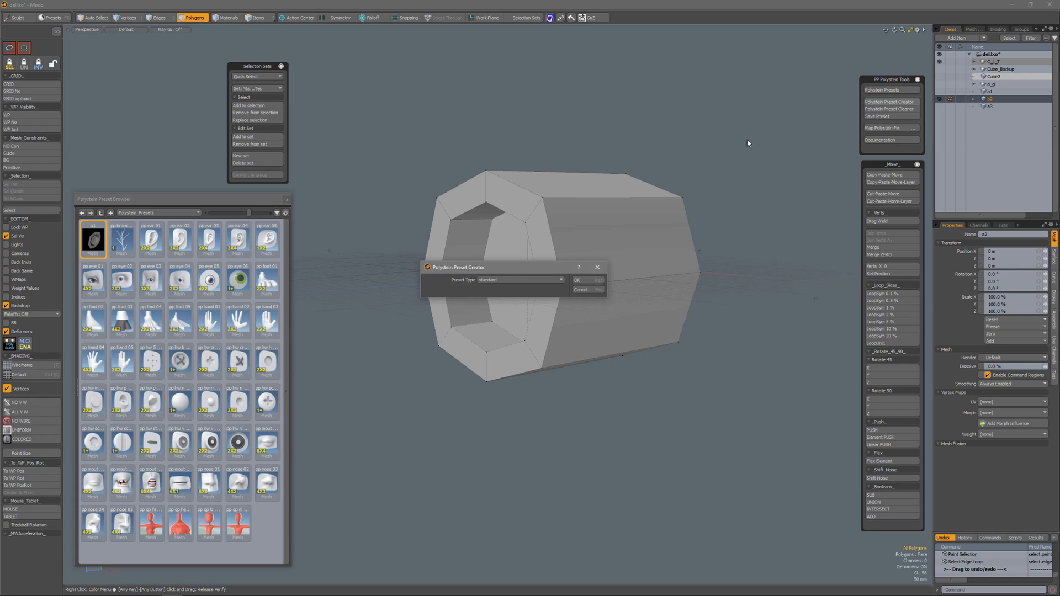
pyautogui.click(576, 280)
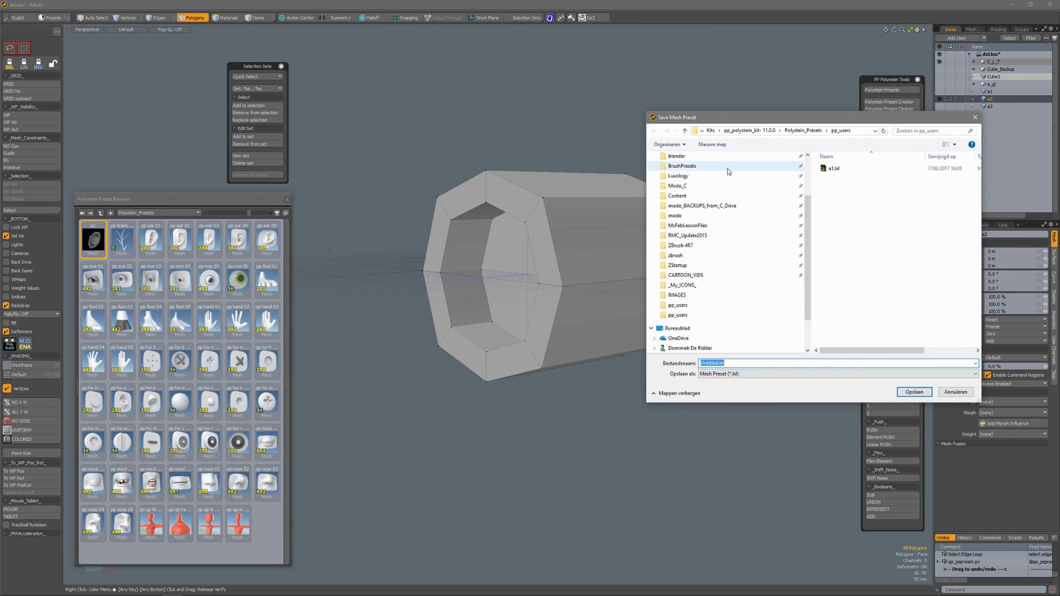
pyautogui.click(913, 392)
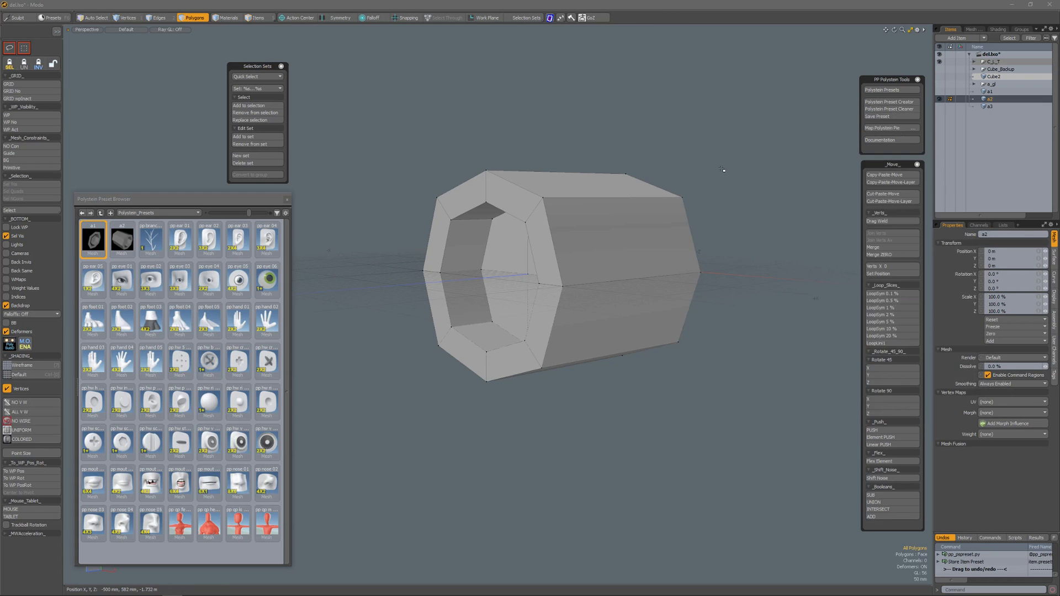
pyautogui.click(122, 238)
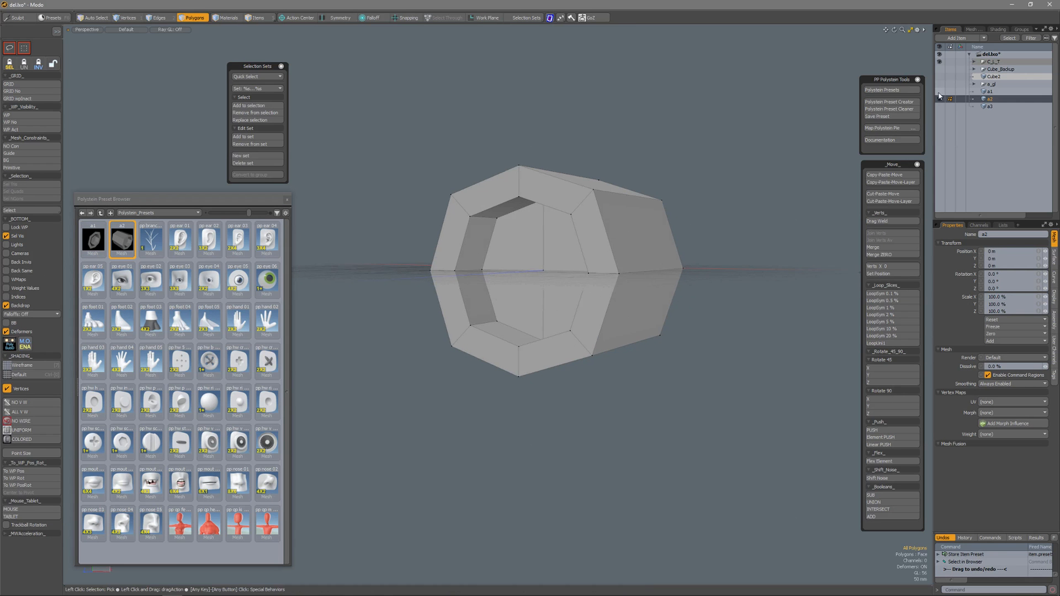
# Show Cube2, add the a2 insert below the small hole, then display a3 alone.
pyautogui.click(994, 77)
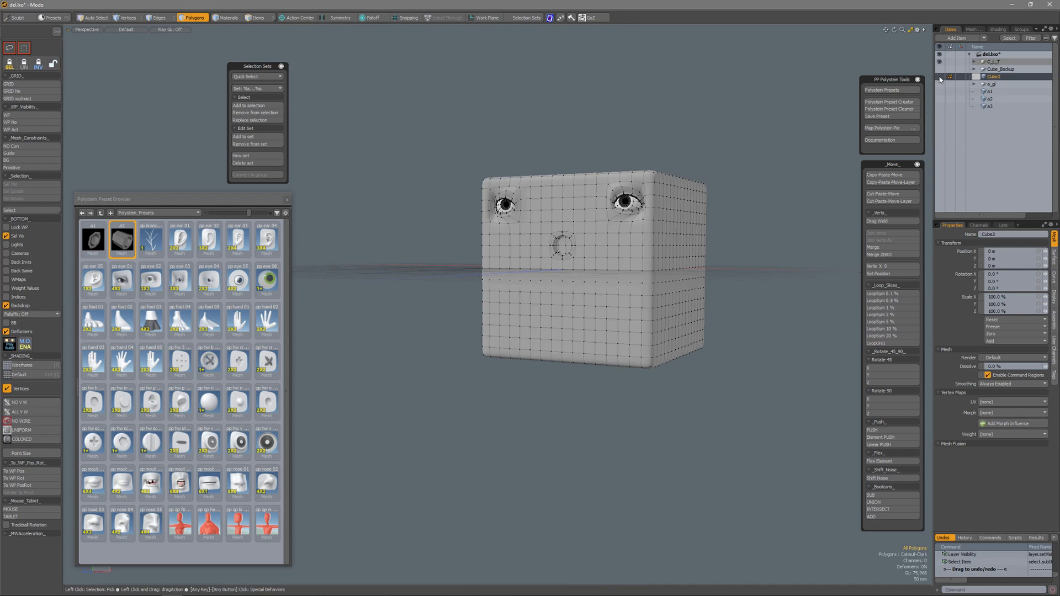
pyautogui.scroll(3)
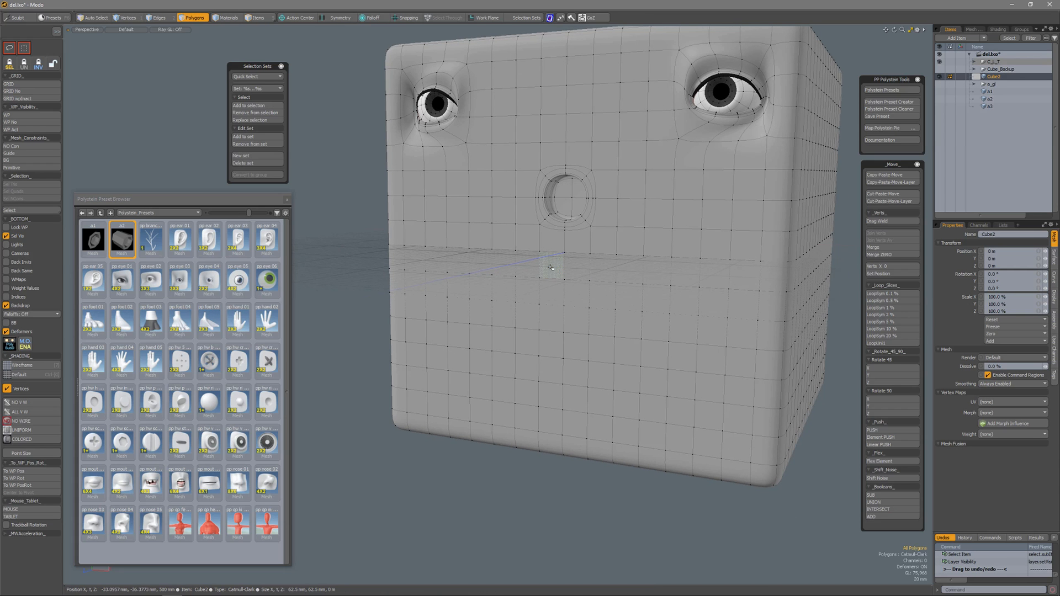
pyautogui.click(563, 294)
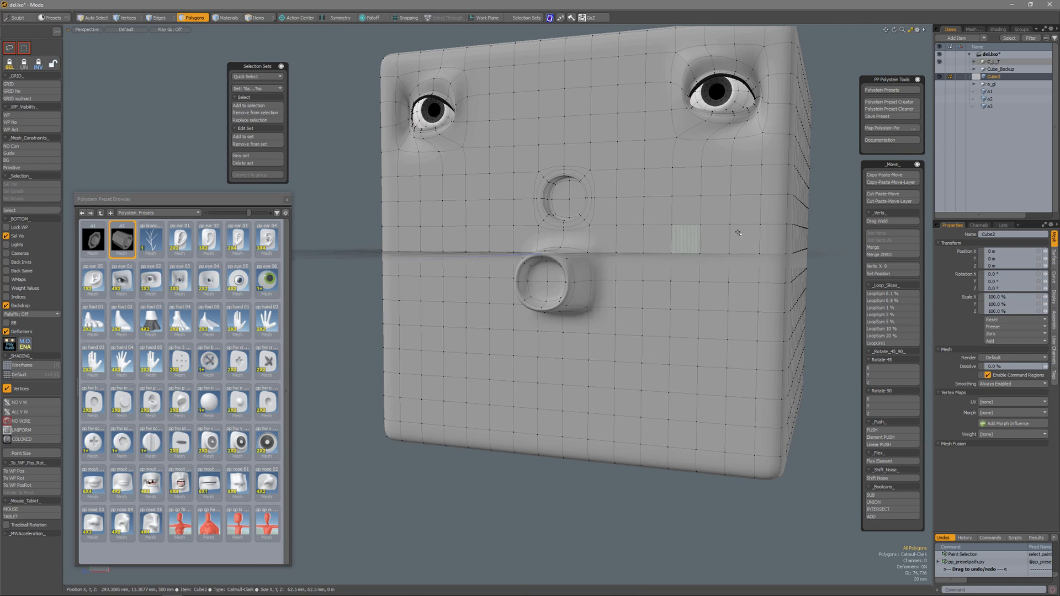
pyautogui.click(987, 106)
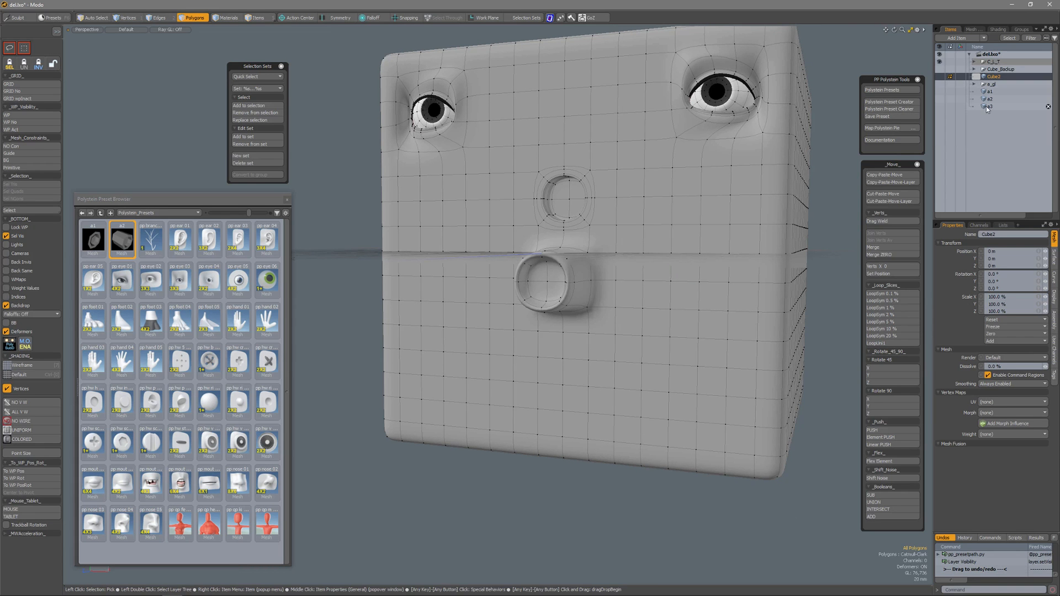
pyautogui.click(990, 106)
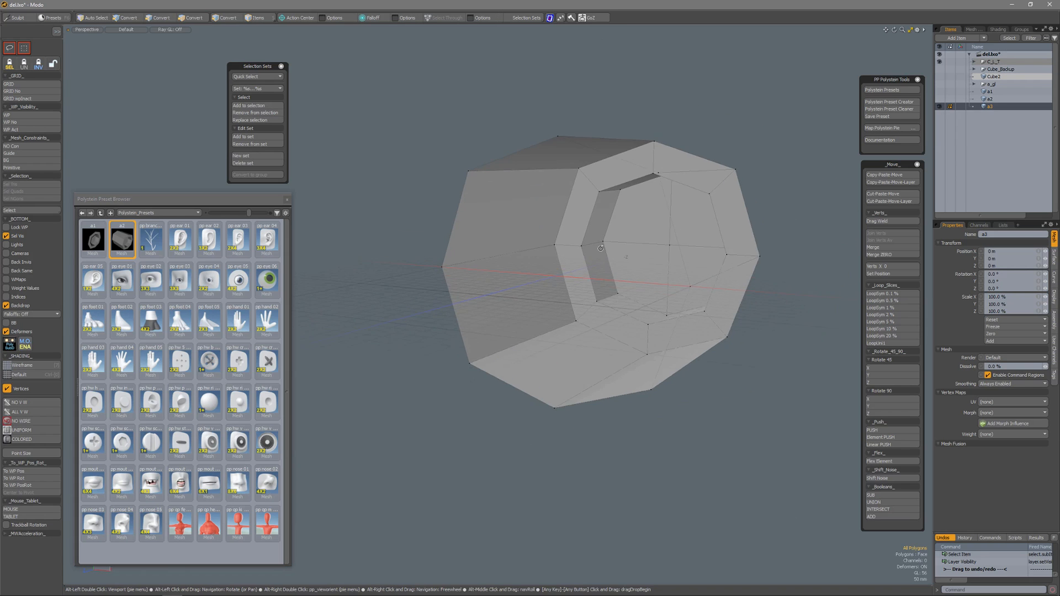
# Show a3, dismiss the no-selection-set warning, and select its border edge loop.
pyautogui.click(243, 163)
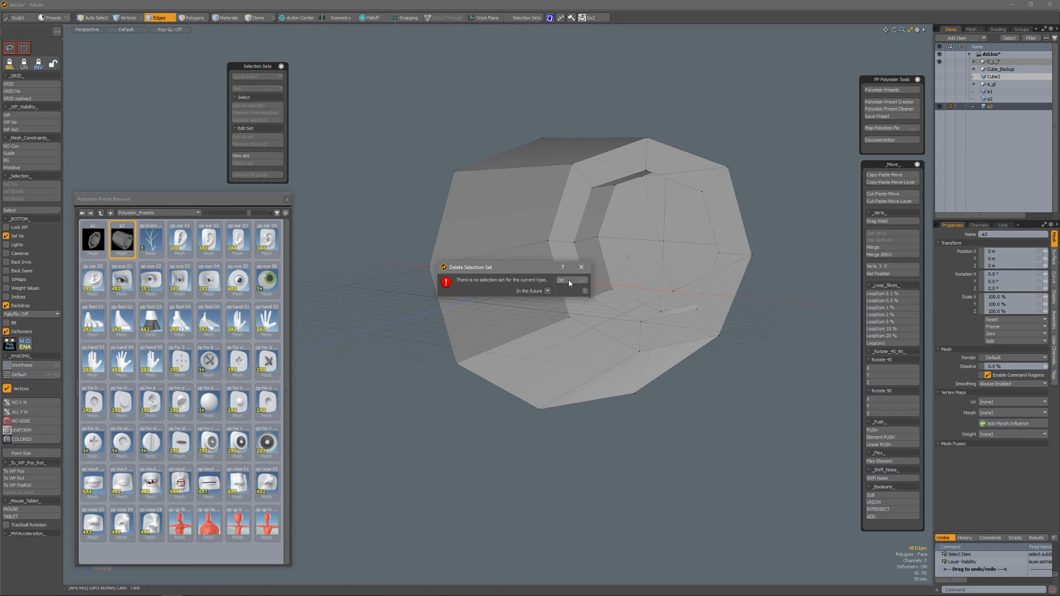
pyautogui.click(560, 280)
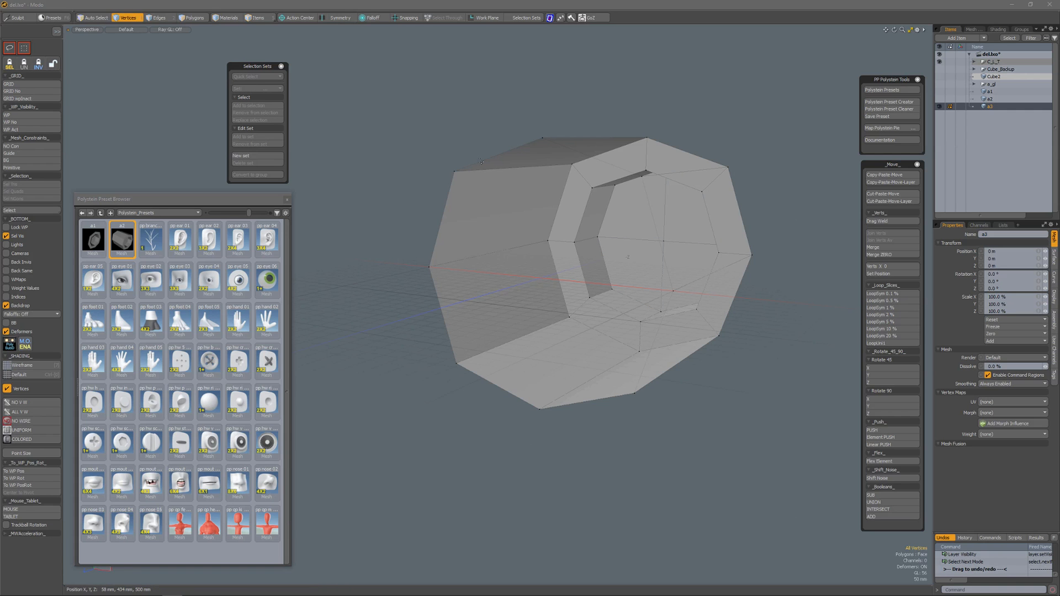
pyautogui.click(158, 18)
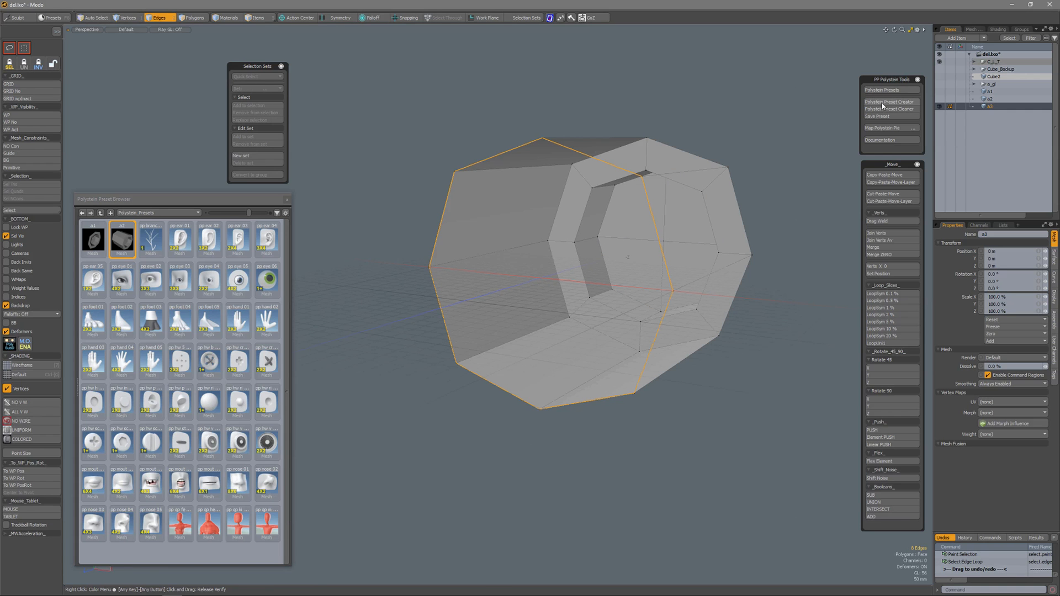
# Create a Standard PolyStein preset from a3 and save it to the browser.
pyautogui.click(888, 102)
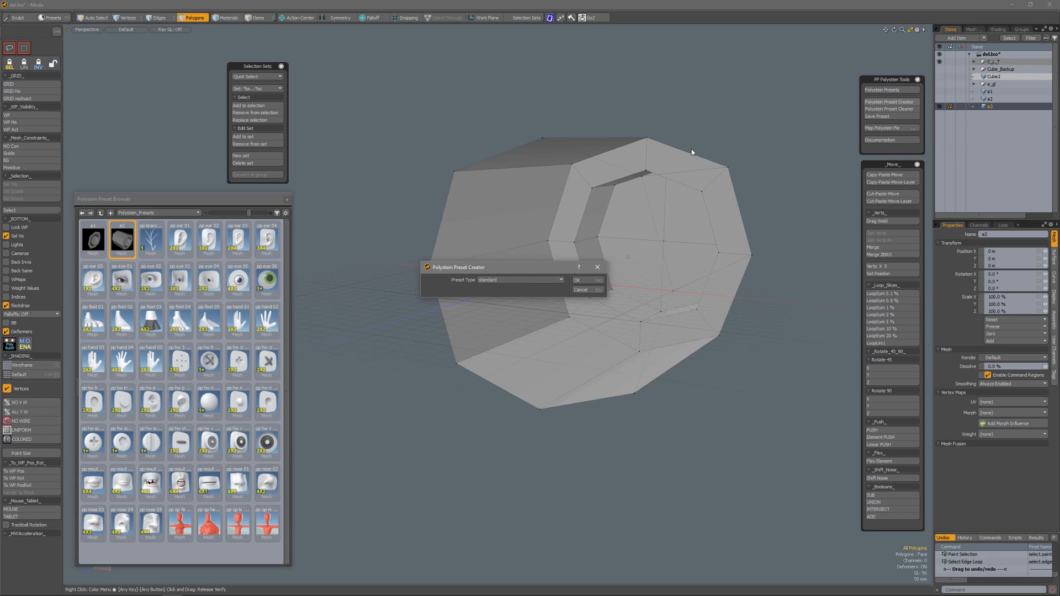
pyautogui.click(578, 289)
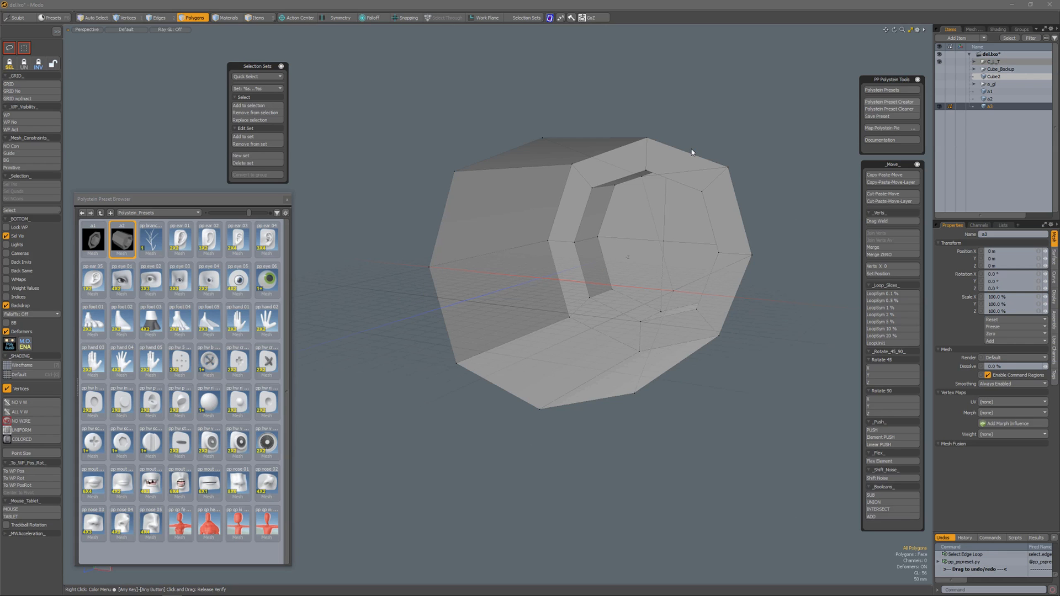
pyautogui.click(877, 115)
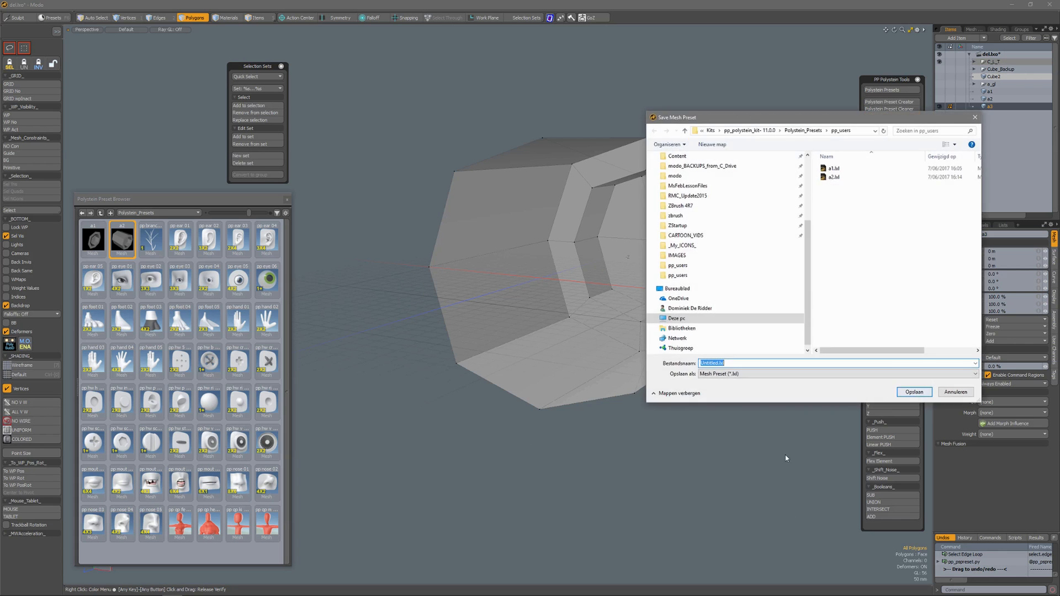
pyautogui.click(914, 392)
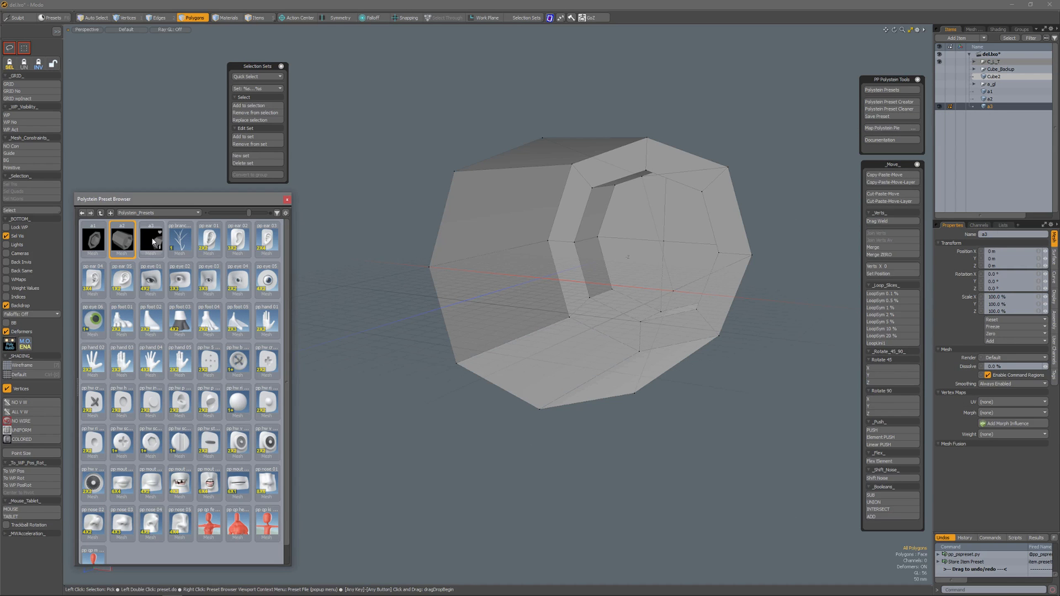
# Show Cube2, make it the active item, and select faces on its front.
pyautogui.click(150, 241)
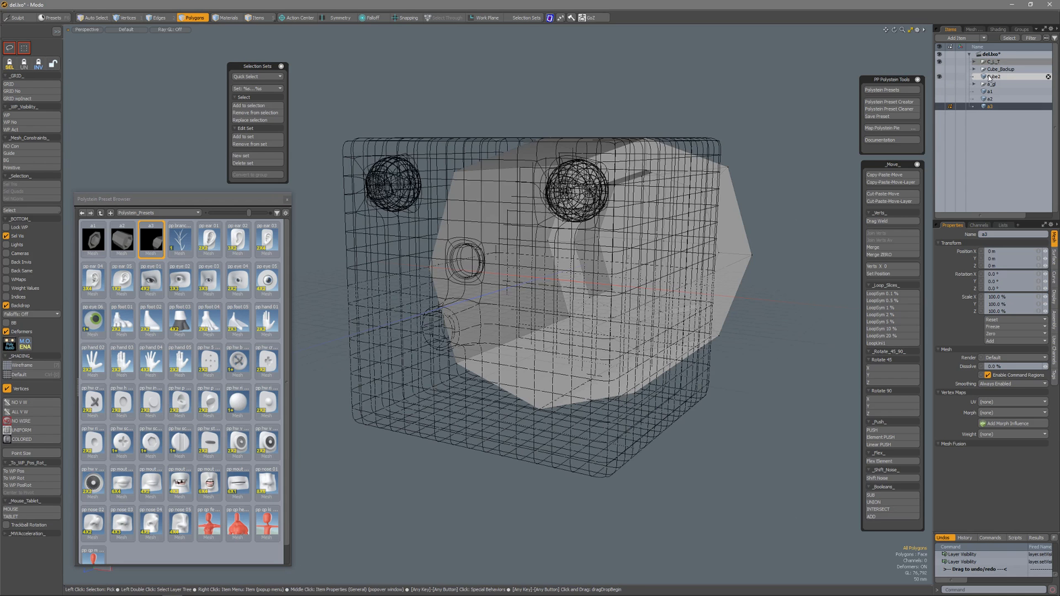
pyautogui.click(991, 83)
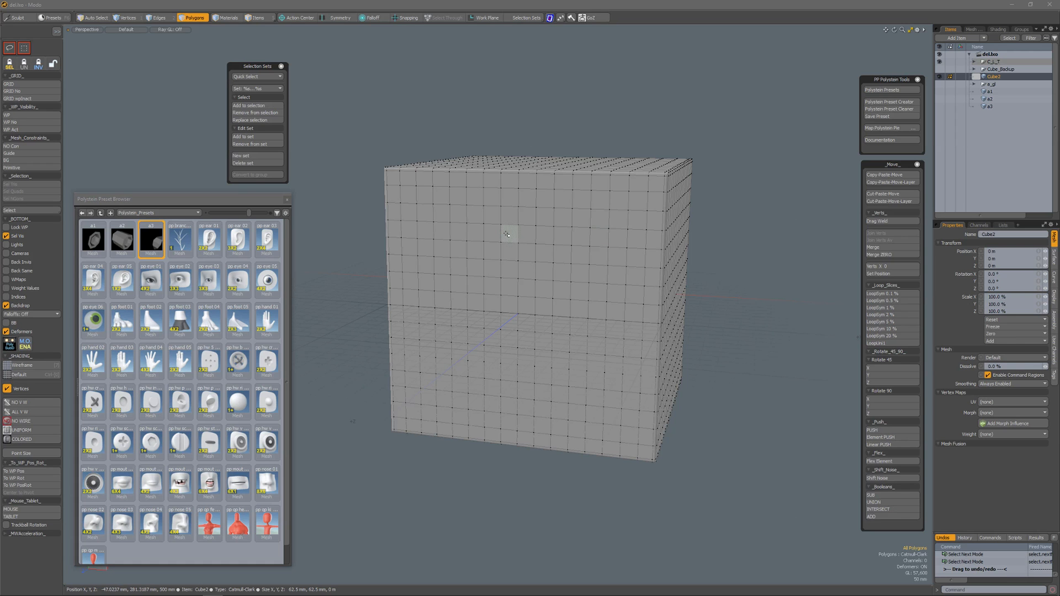
pyautogui.click(518, 242)
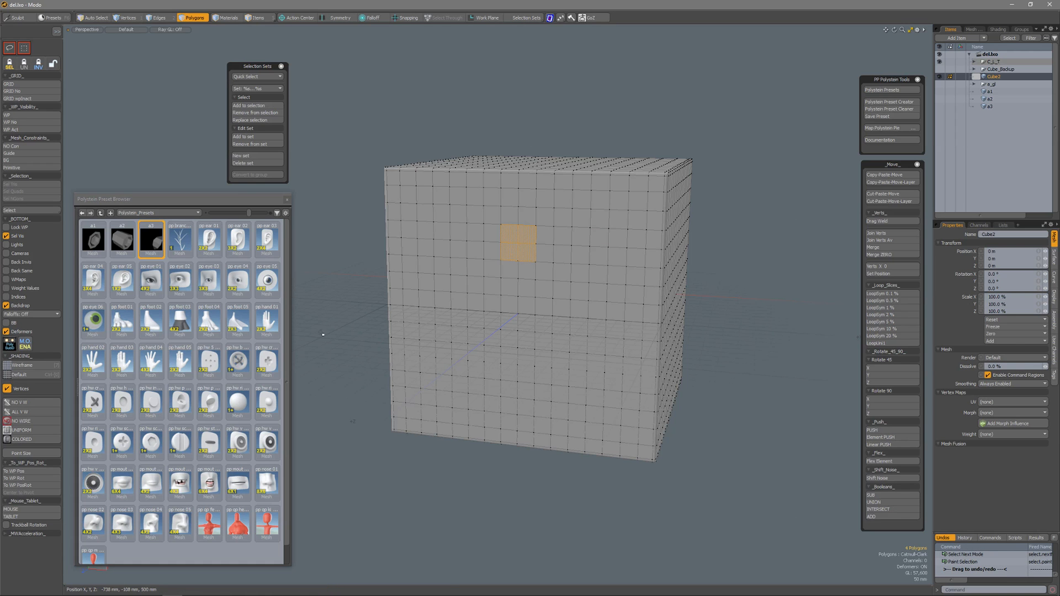
pyautogui.click(238, 442)
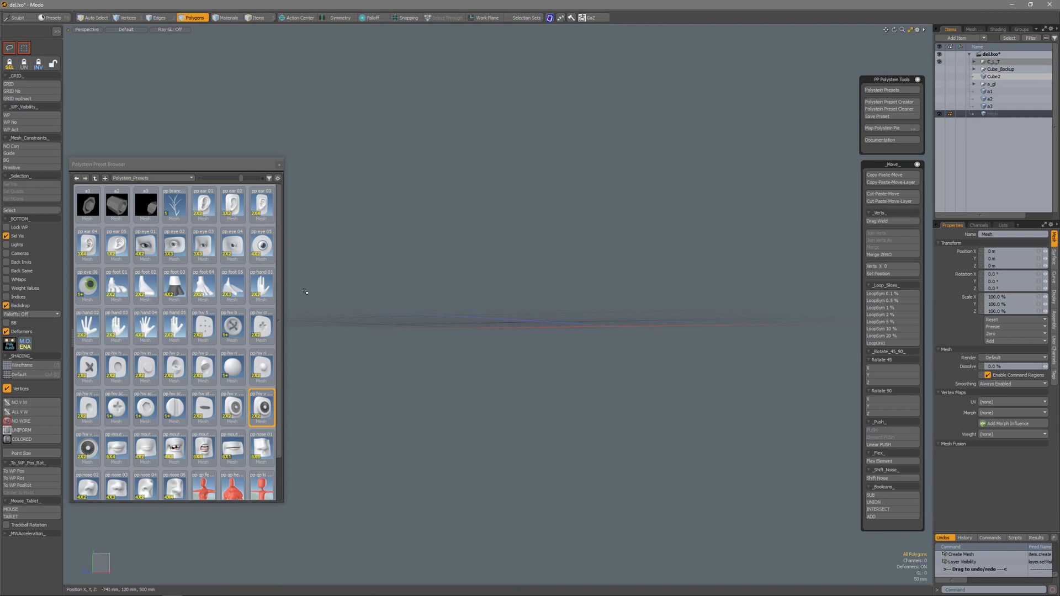
# Load the pp_vent_02 preset into the empty mesh and inspect its border edge loop.
pyautogui.doubleClick(262, 407)
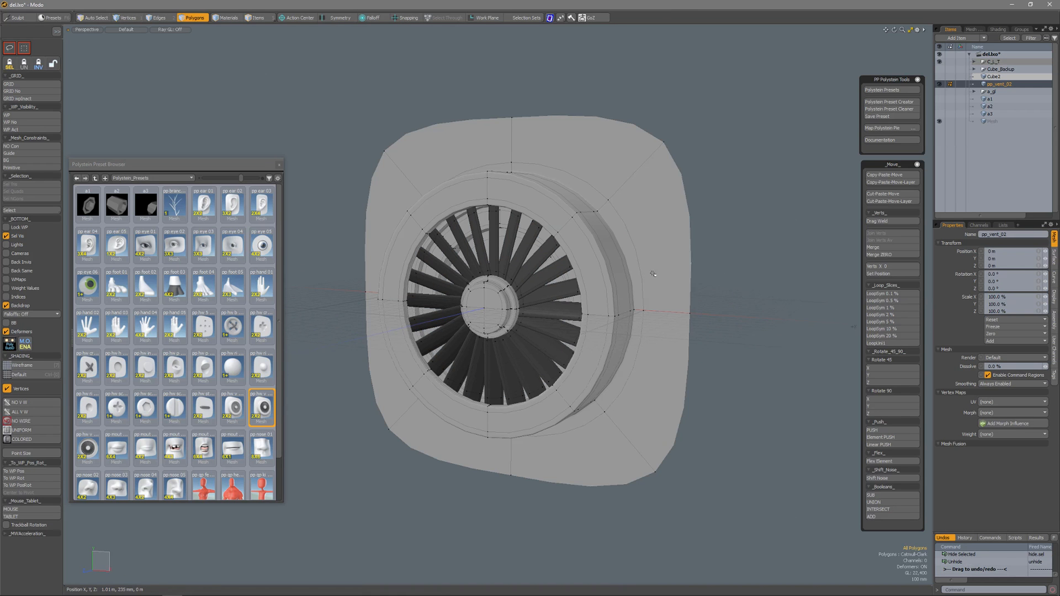
pyautogui.click(160, 17)
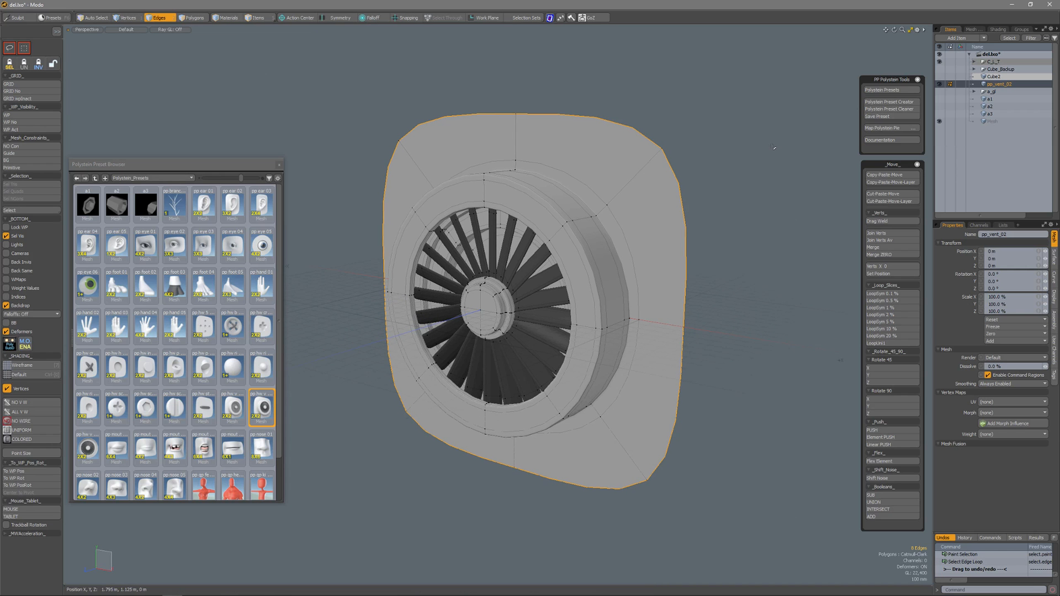
pyautogui.click(192, 18)
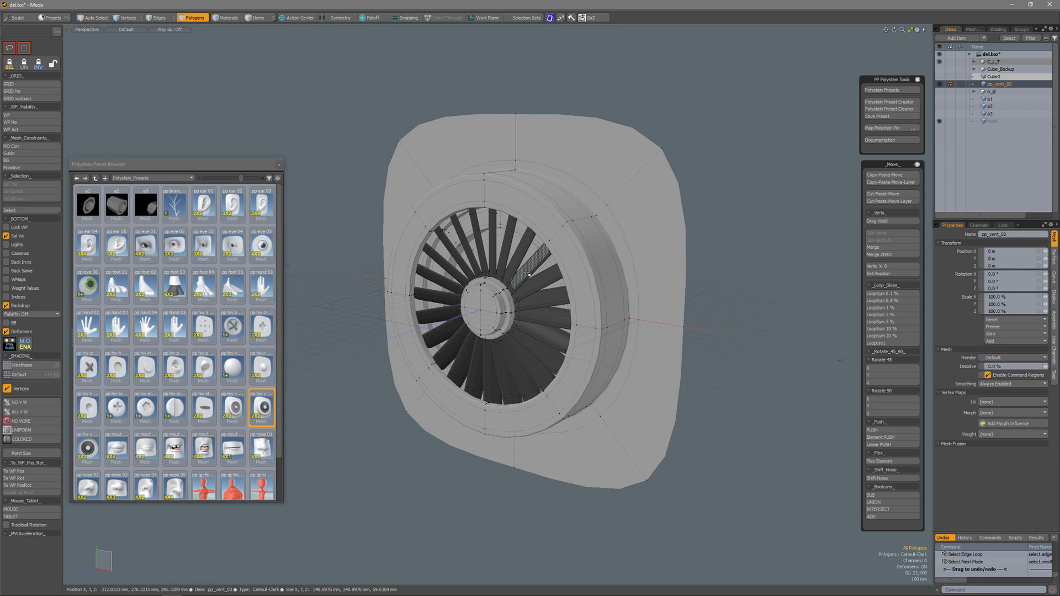